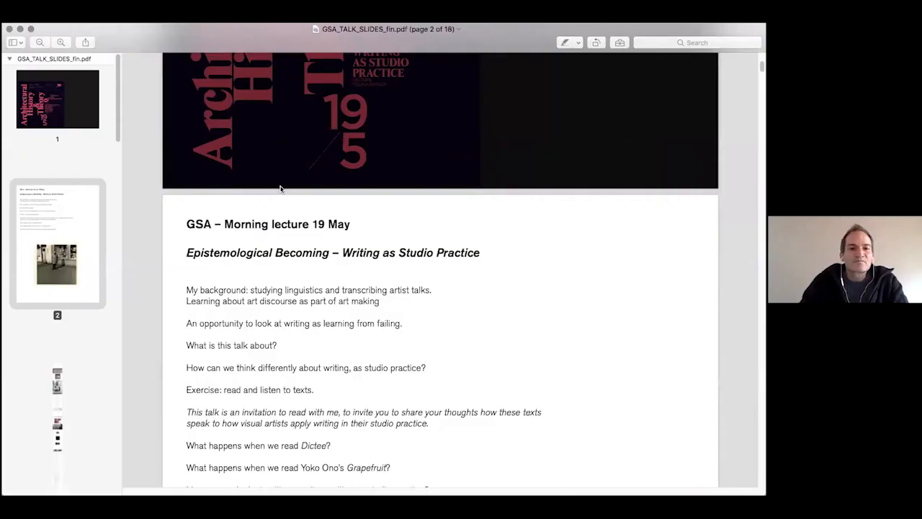
Scroll page 2 down until the lecture's list of opening questions fills the window
scroll(down, 3)
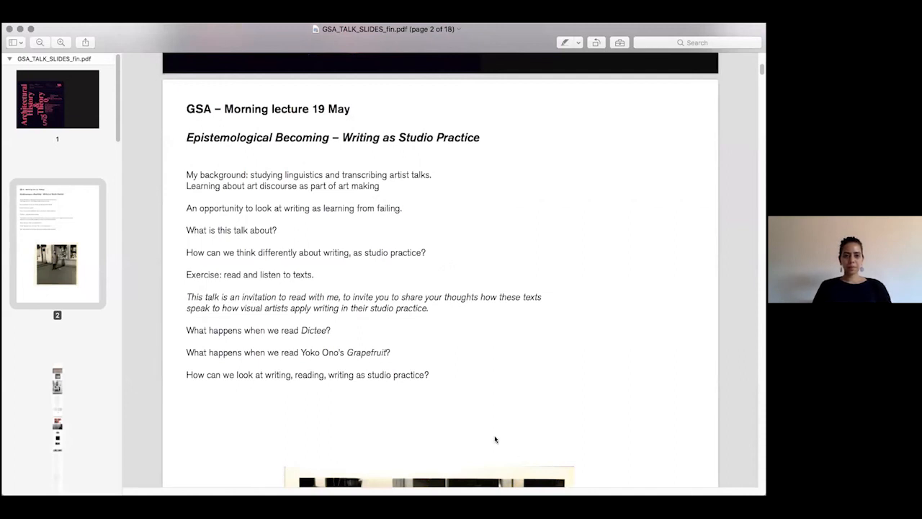
mouse_move(464, 346)
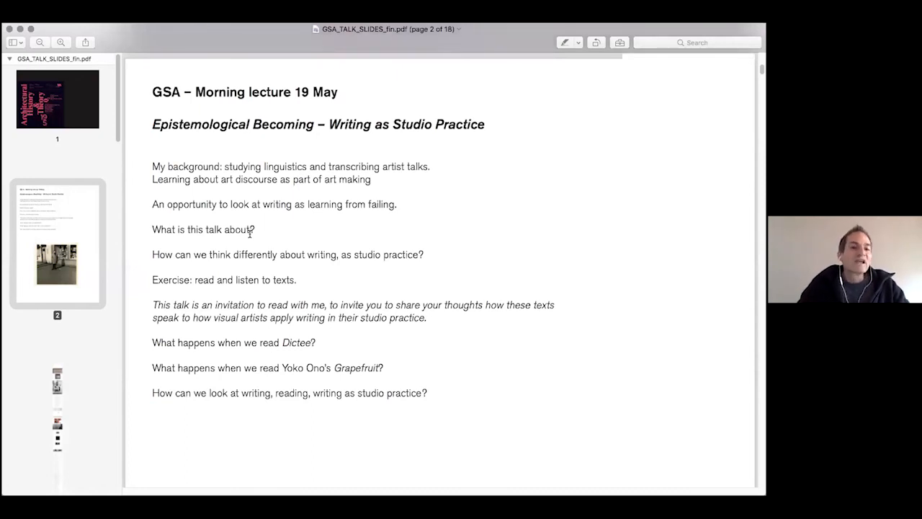
scroll(down, 3)
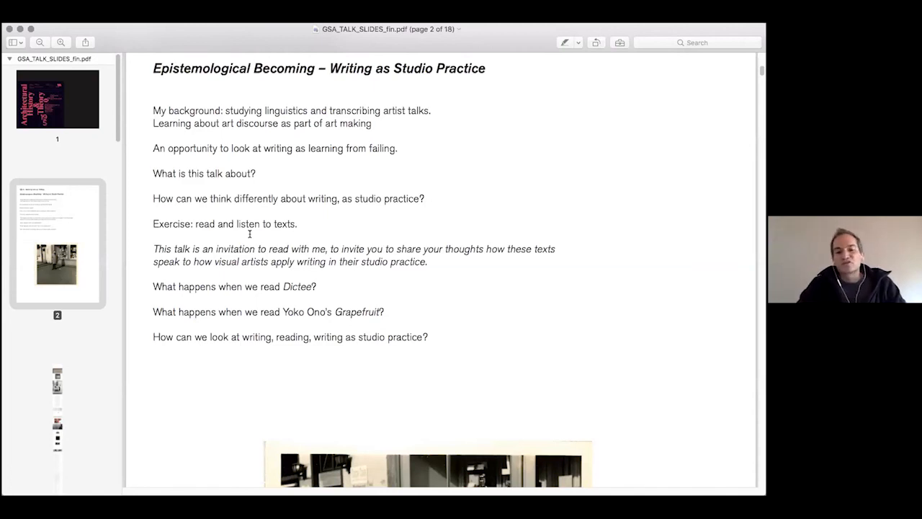
Scroll past the page 2 lecture text to the black-and-white photo of a man outside a shop window
scroll(down, 3)
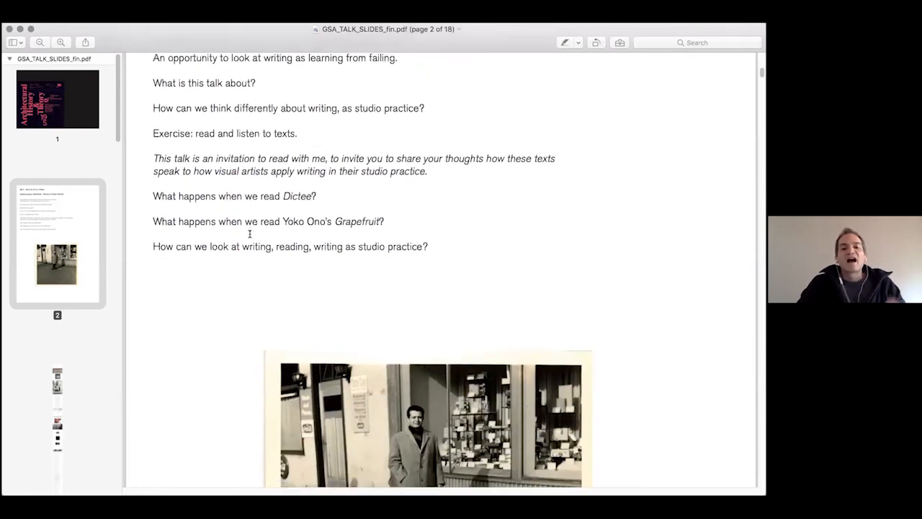
scroll(down, 3)
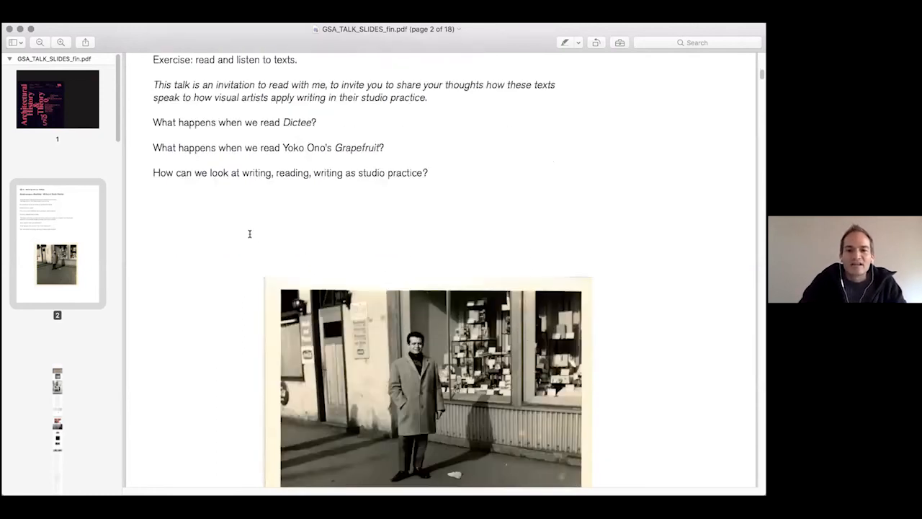
scroll(down, 3)
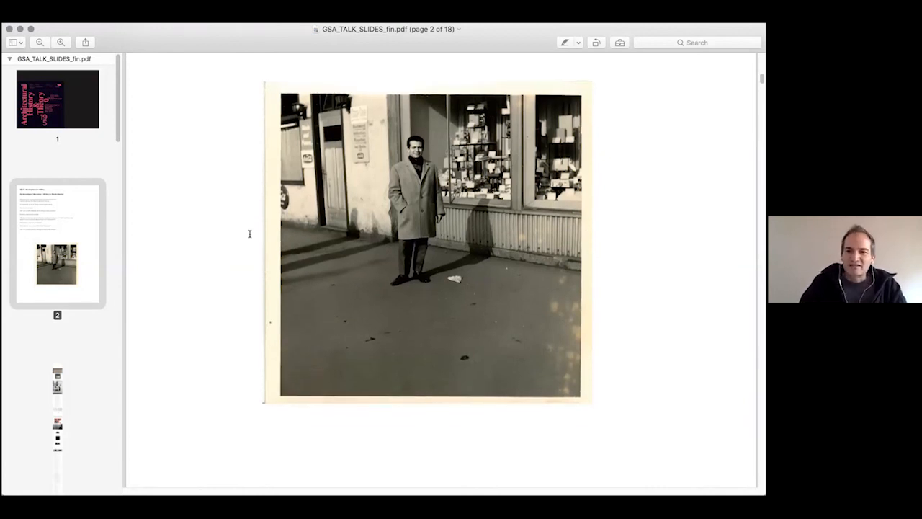
Scroll into page 3 to the 'I am a lazy boy' close-up and the open Juniata composition notebooks
scroll(down, 3)
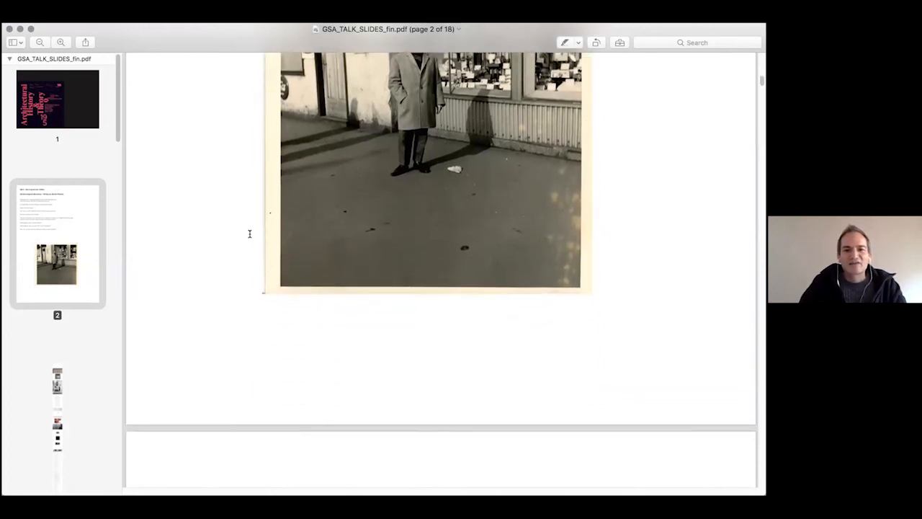
scroll(down, 3)
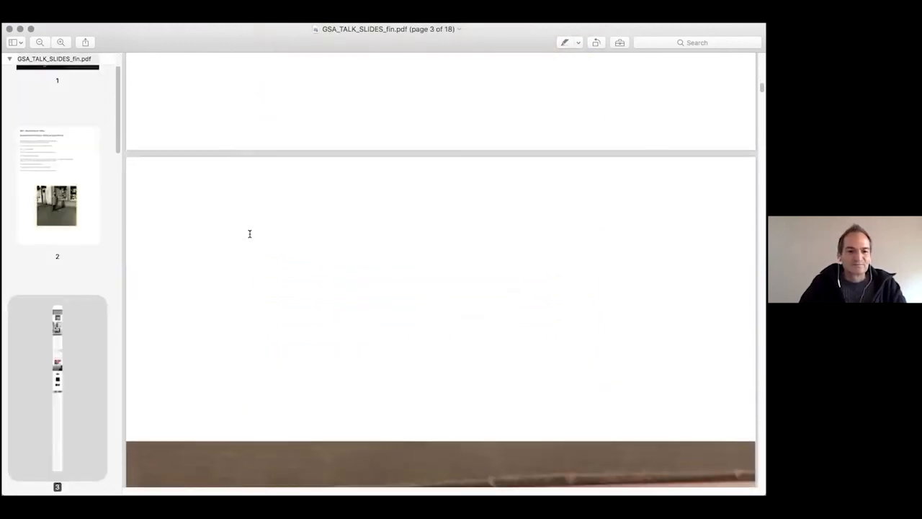
scroll(down, 3)
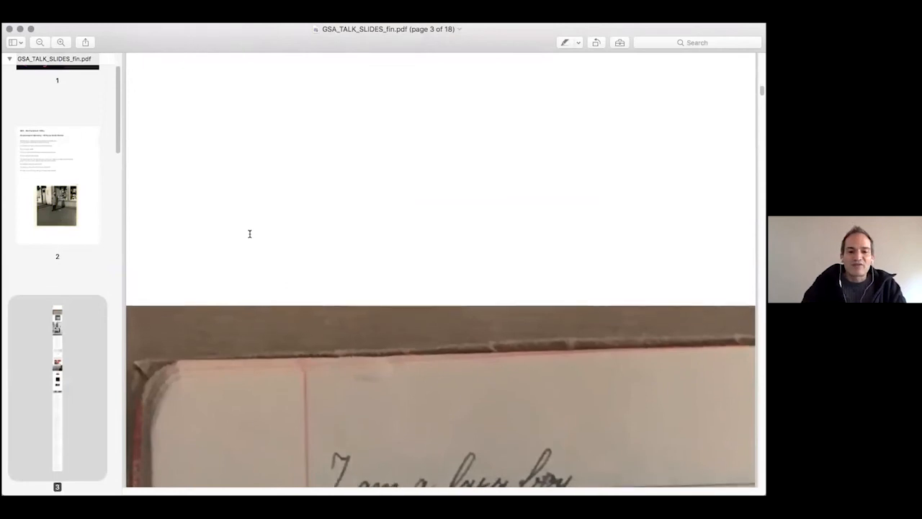
scroll(down, 3)
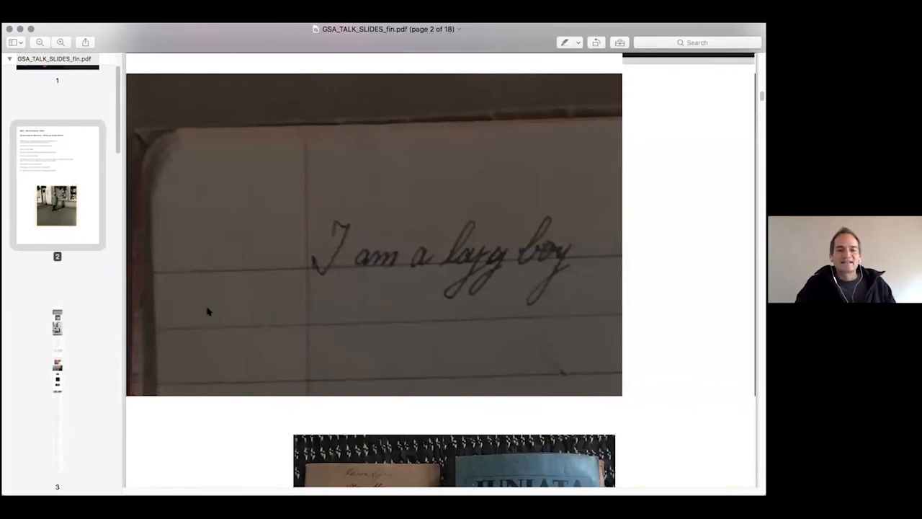
scroll(down, 3)
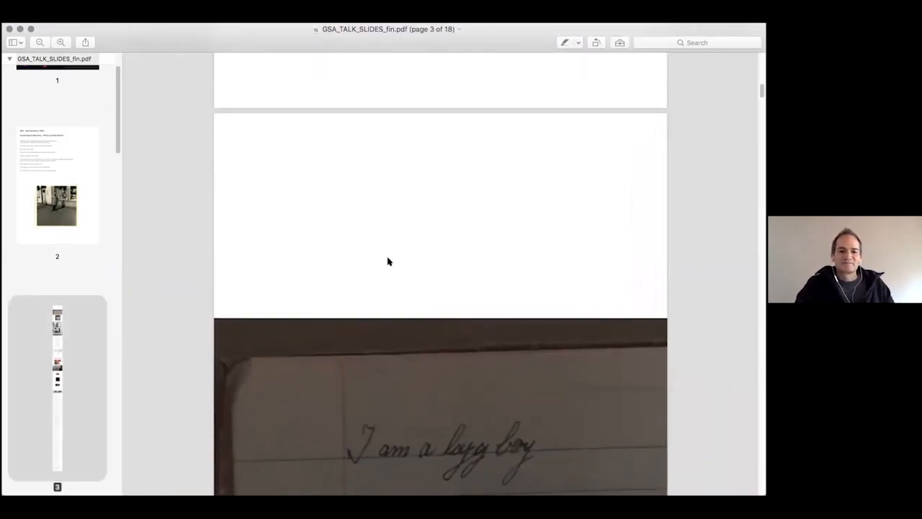
scroll(down, 3)
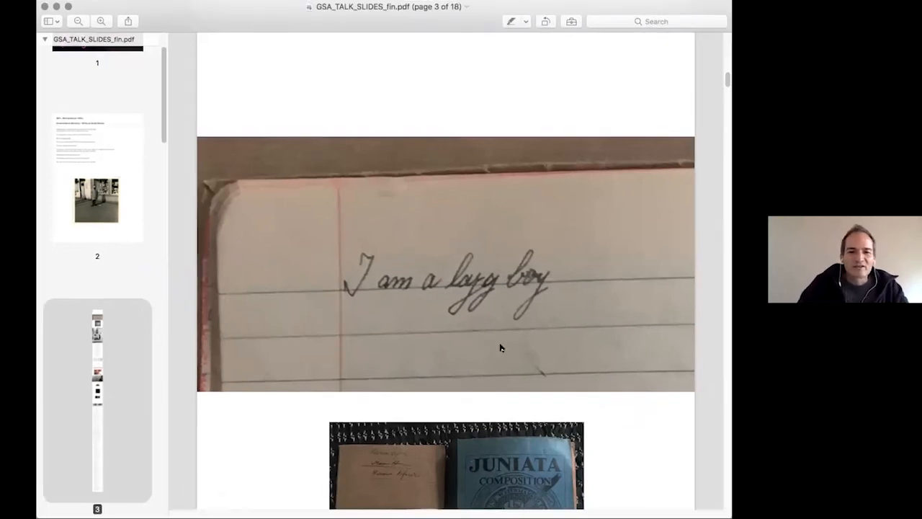
scroll(down, 3)
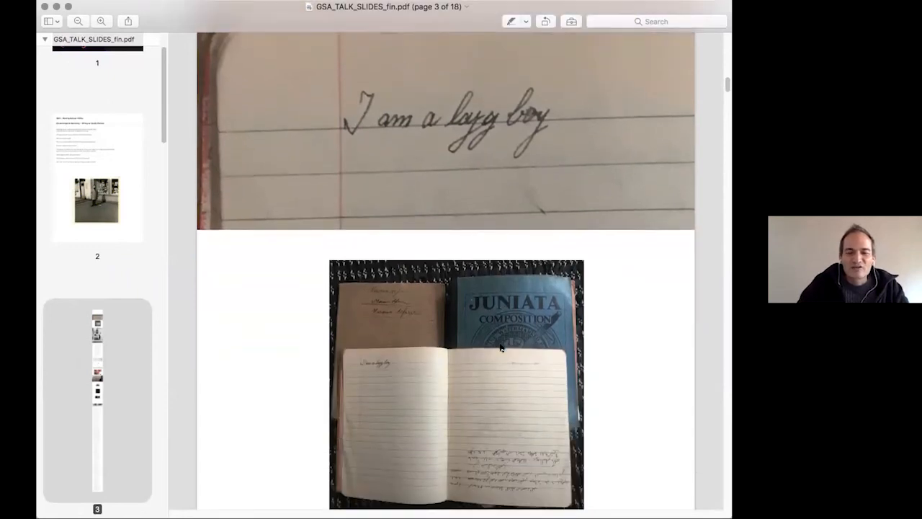
scroll(down, 3)
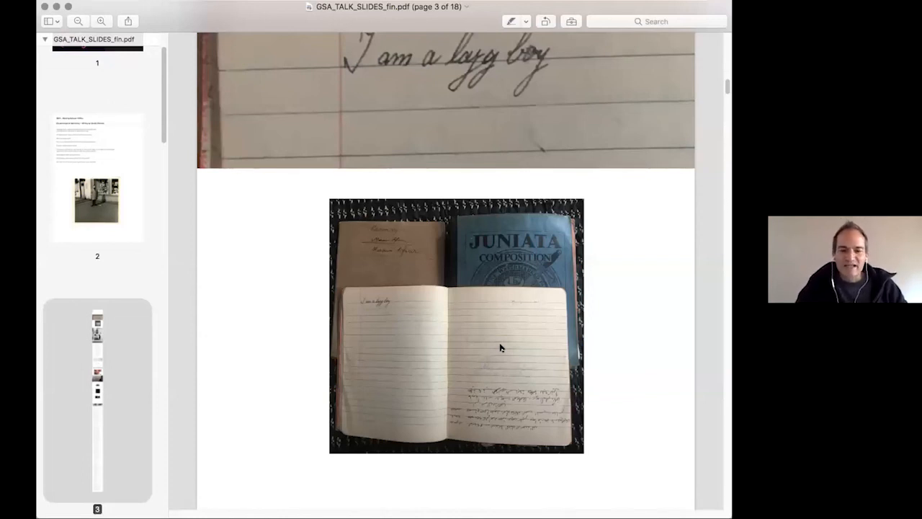
mouse_move(513, 429)
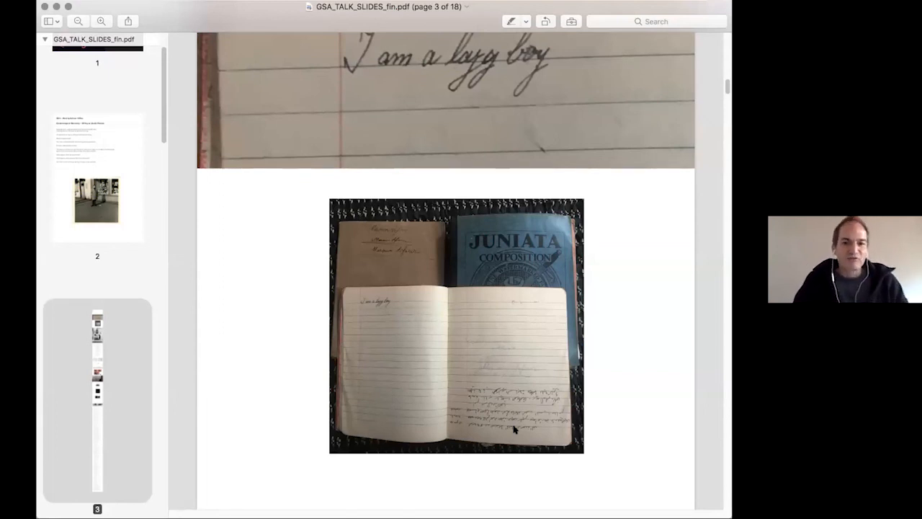
Scroll past the 'VOIX AVEUGLE' photo to the essay text about the father's imperfect German
scroll(down, 3)
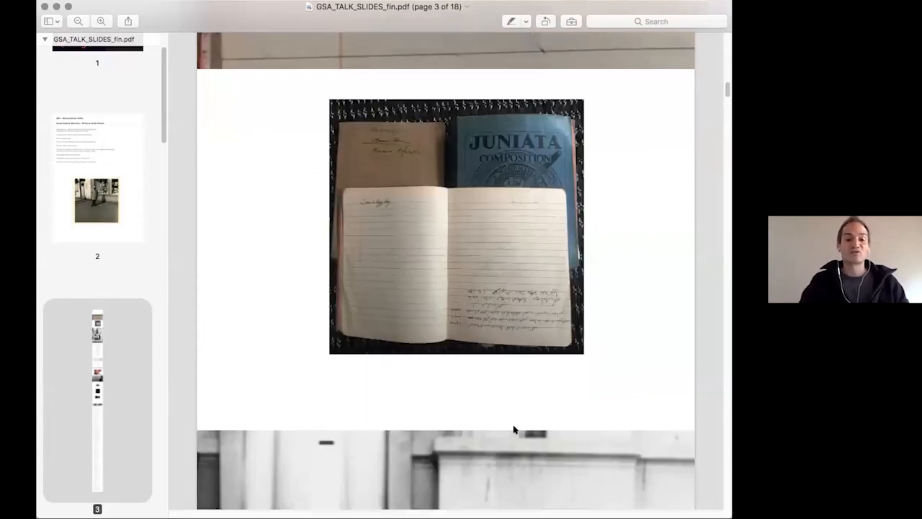
scroll(down, 3)
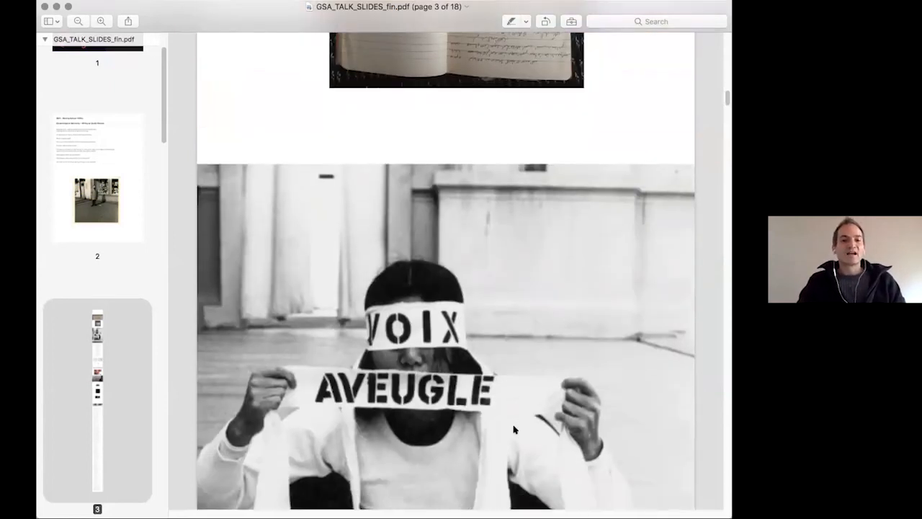
scroll(down, 3)
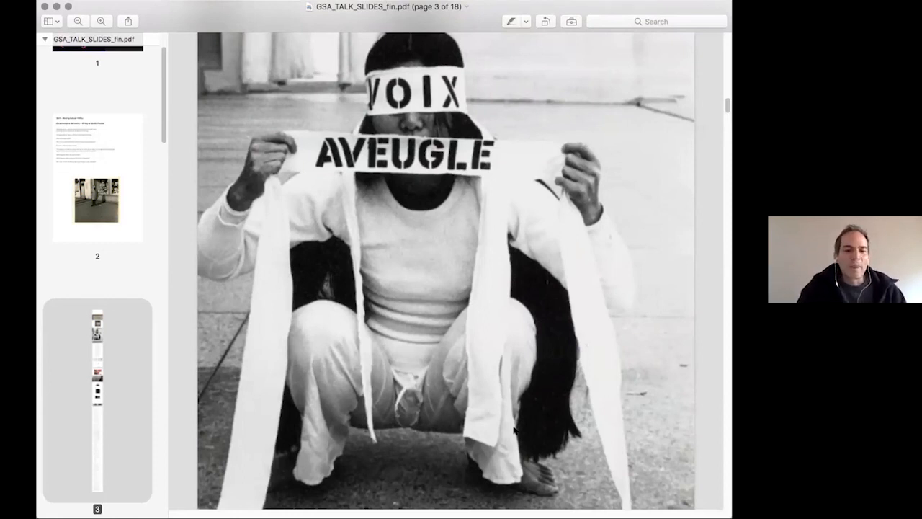
scroll(down, 3)
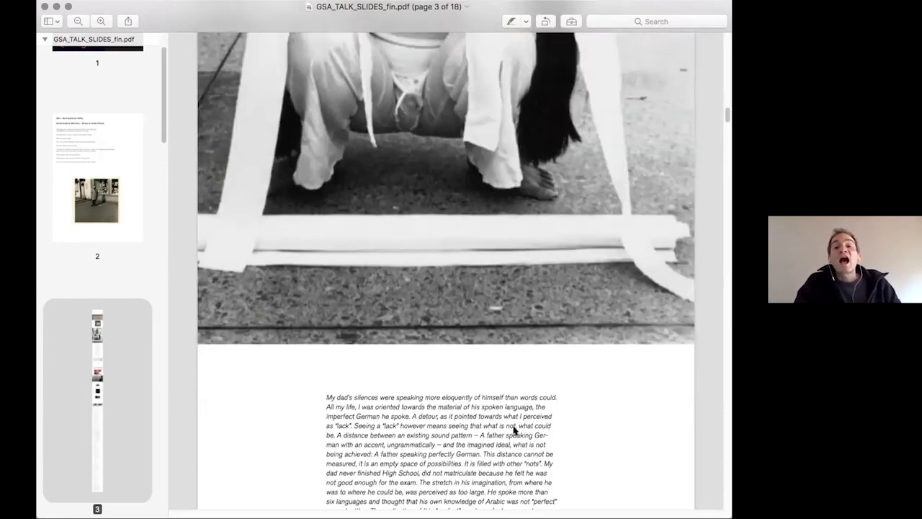
scroll(down, 3)
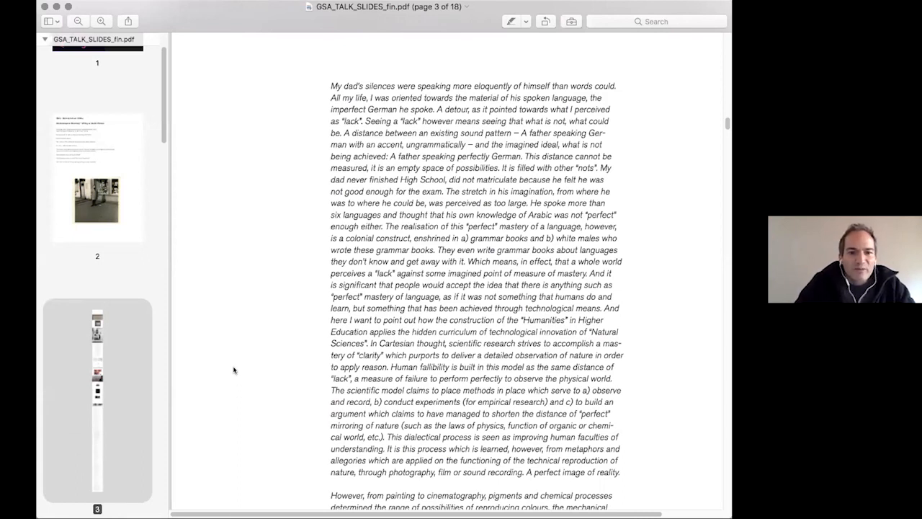
Scroll down page 3 to the paragraphs on pigments and on written versus spoken language rules
scroll(down, 3)
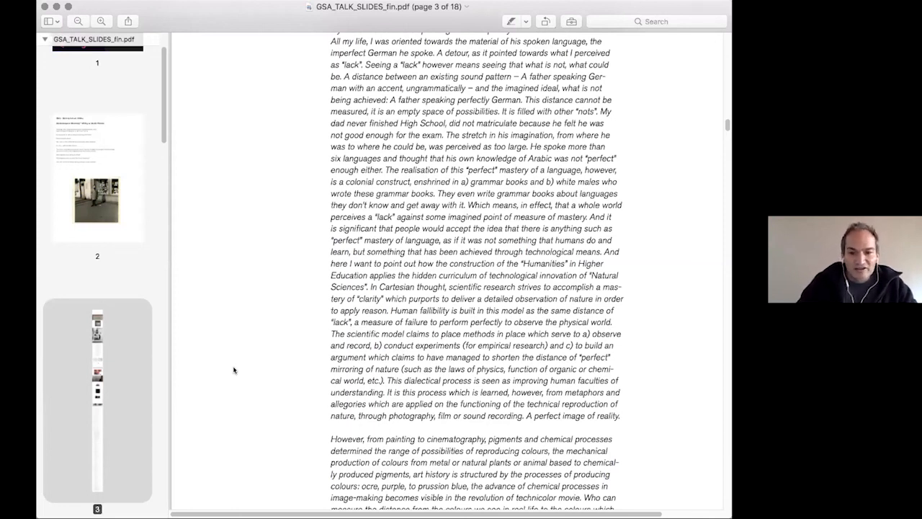
scroll(down, 3)
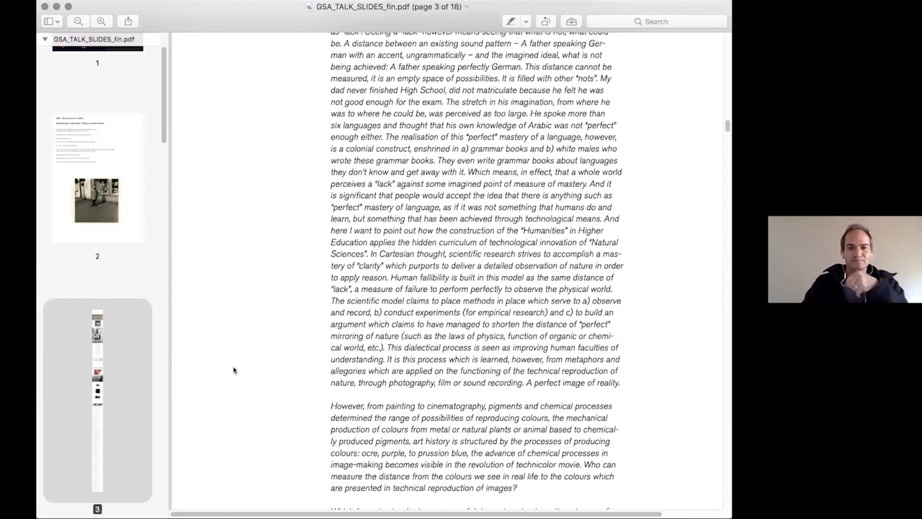
scroll(down, 3)
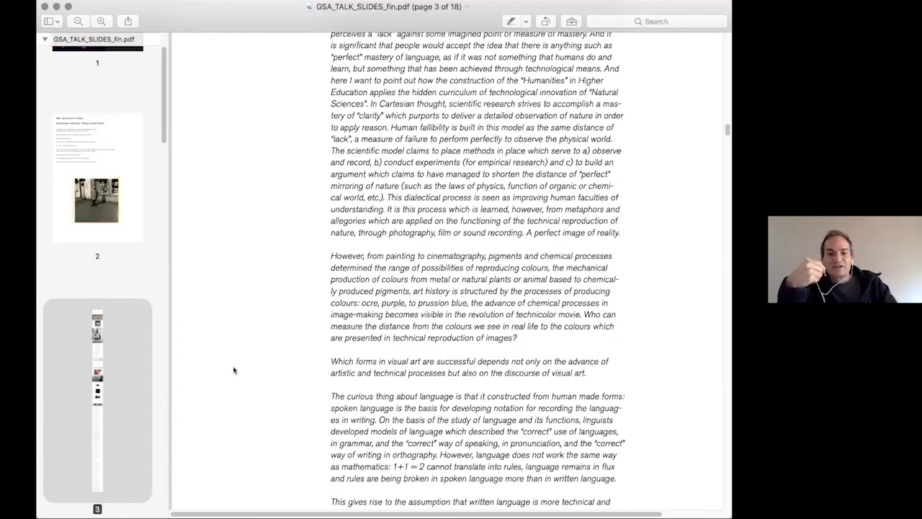
Scroll to page 3's closing paragraph calling grammar a colonial archive and white body of knowledge
scroll(down, 3)
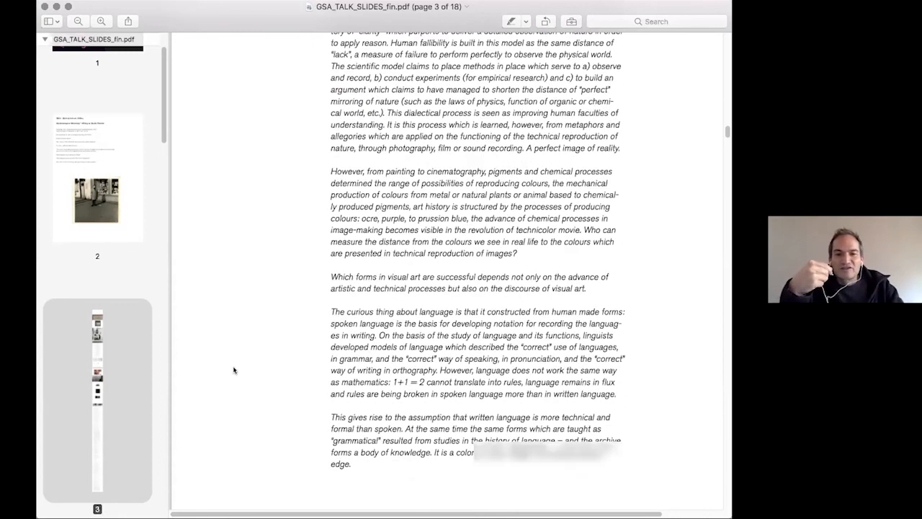
scroll(down, 3)
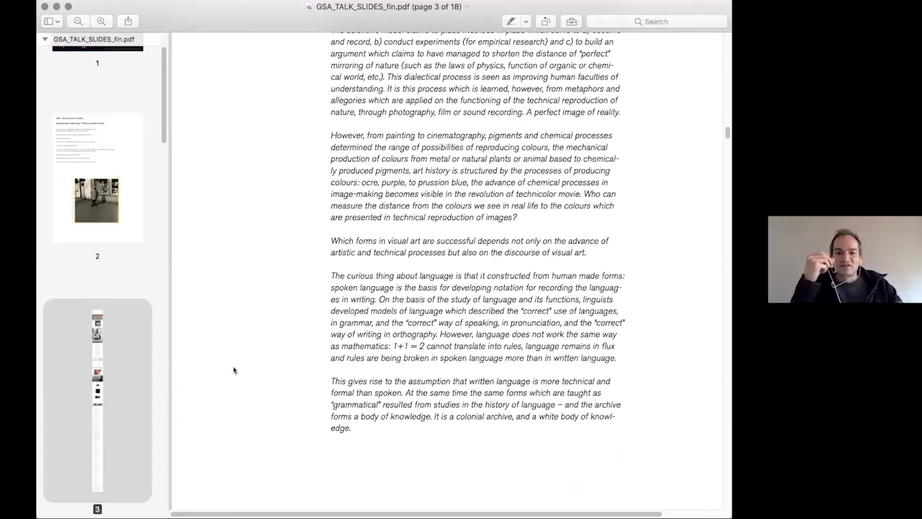
scroll(down, 3)
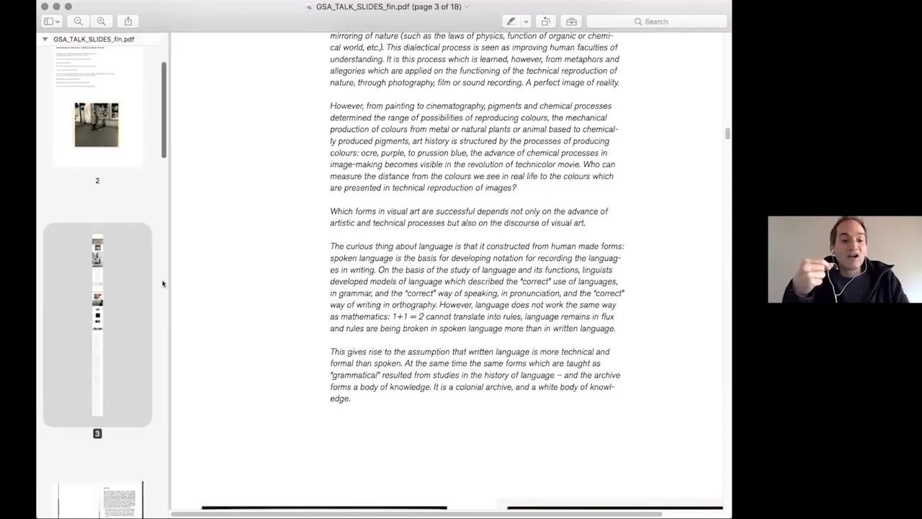
Jump to page 4, the scanned 'DISEUSE' book spread, via the sidebar thumbnail
scroll(down, 3)
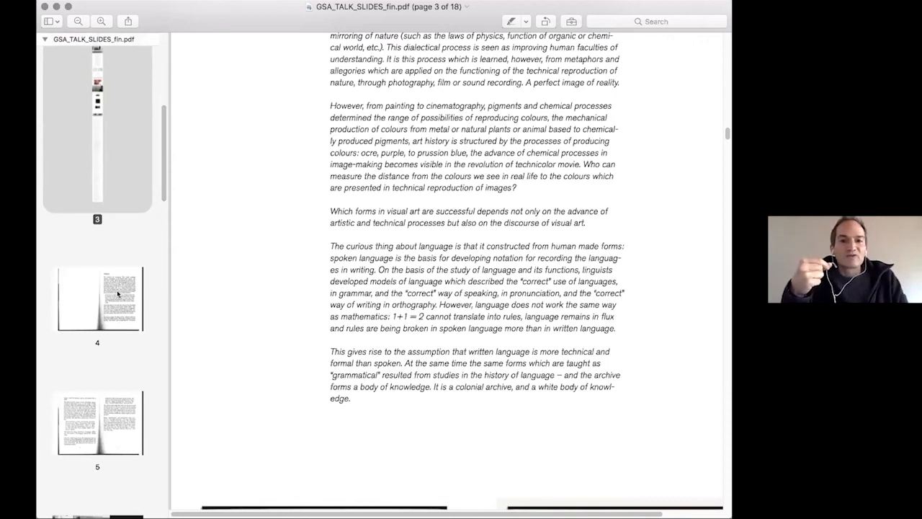
click(98, 298)
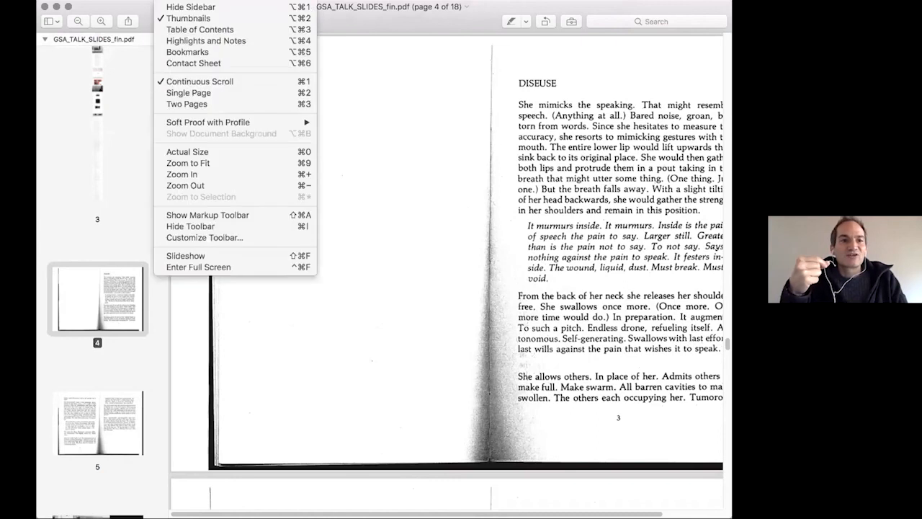
mouse_move(186, 256)
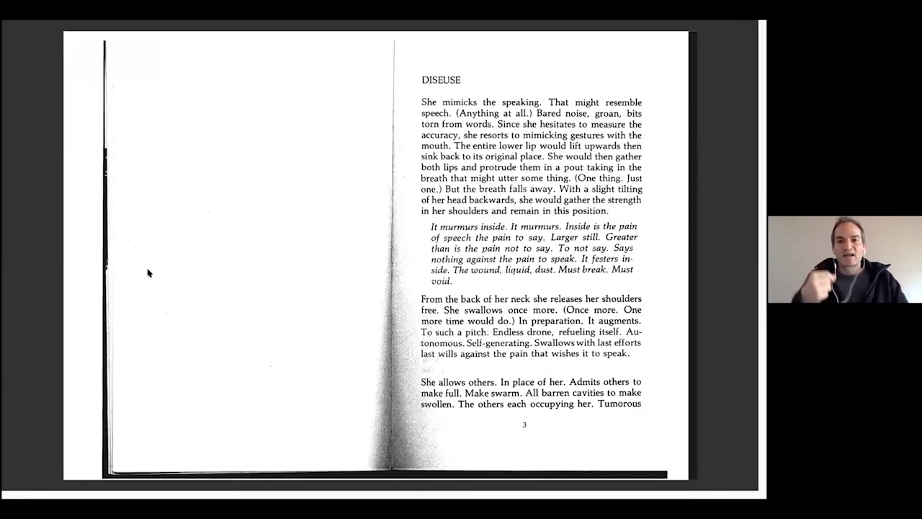
mouse_move(710, 46)
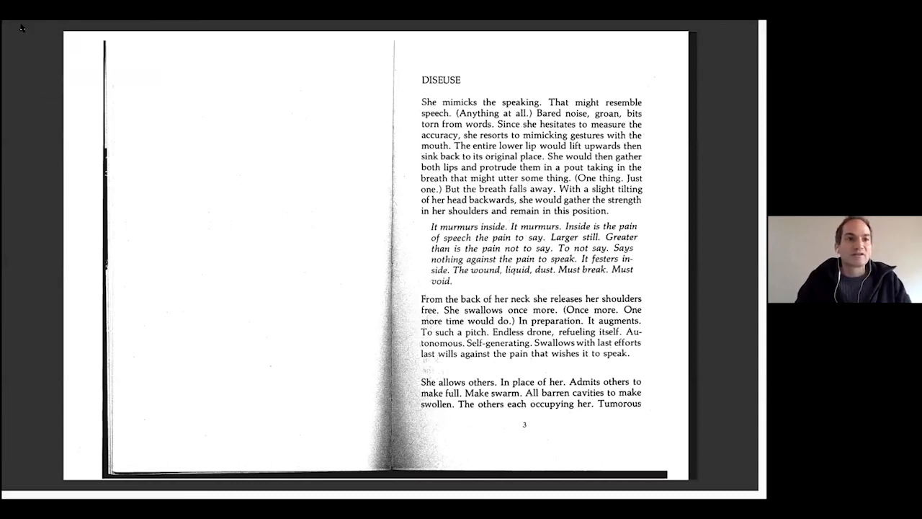
mouse_move(36, 75)
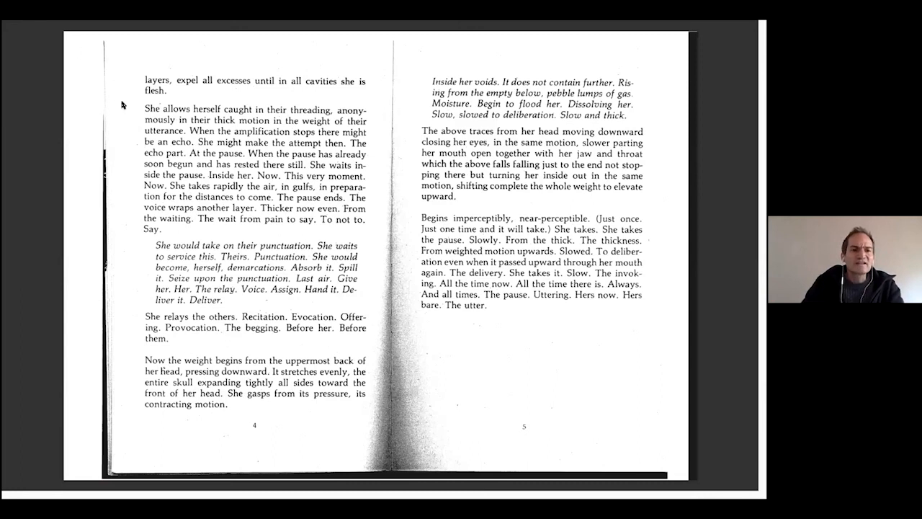
Leave full screen and scroll back down page 3 past the notebook image and essay text
click(127, 28)
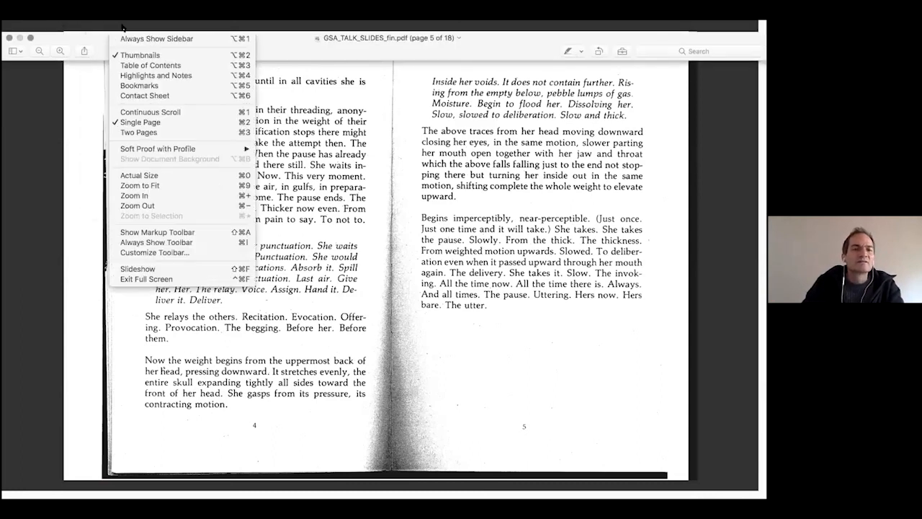
mouse_move(150, 65)
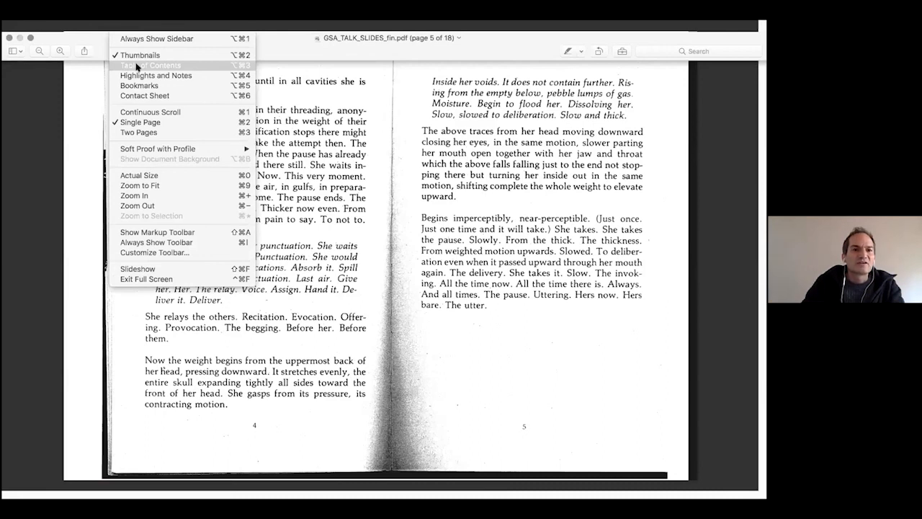
mouse_move(140, 55)
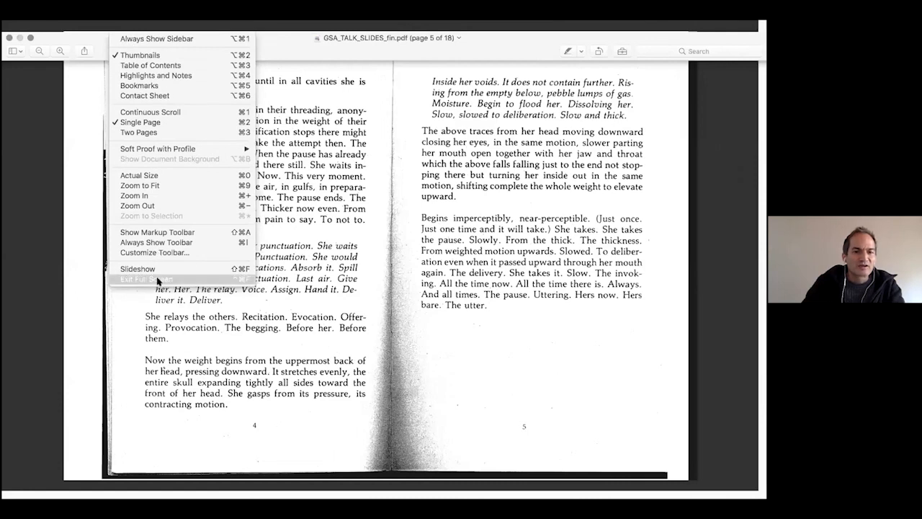
click(137, 268)
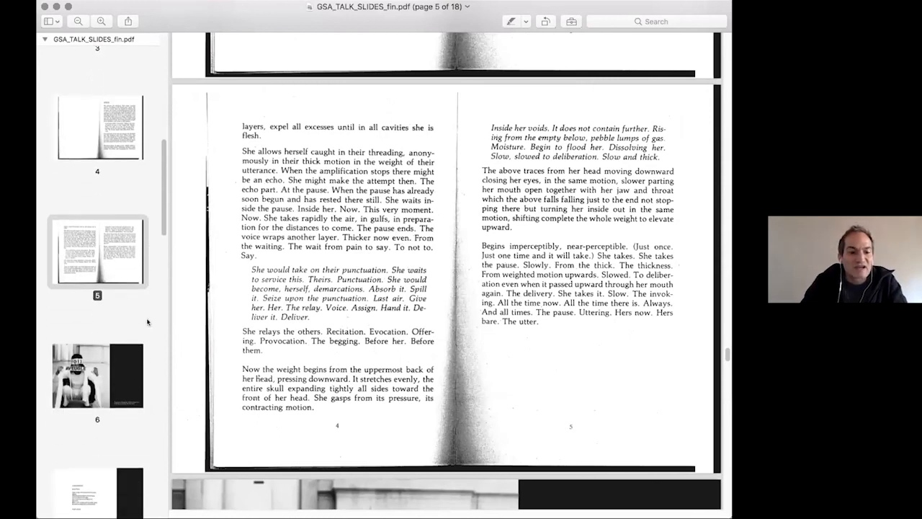
scroll(down, 3)
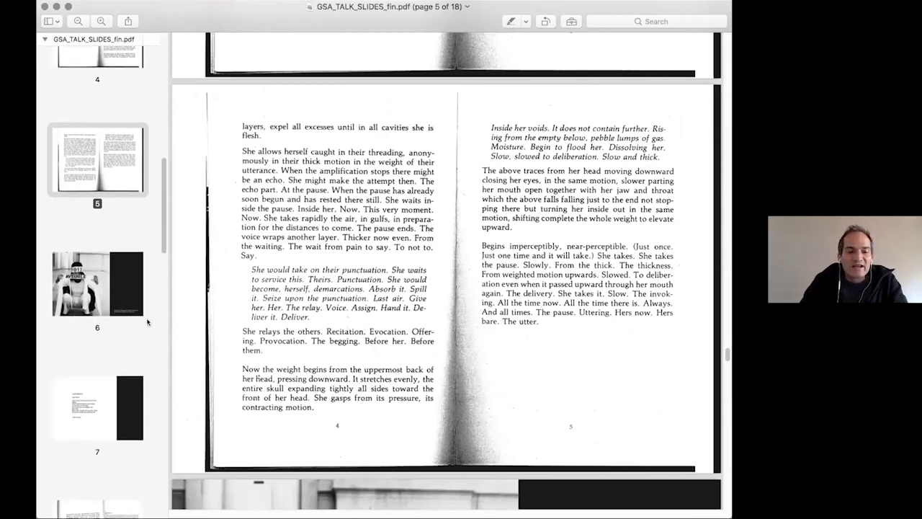
scroll(down, 3)
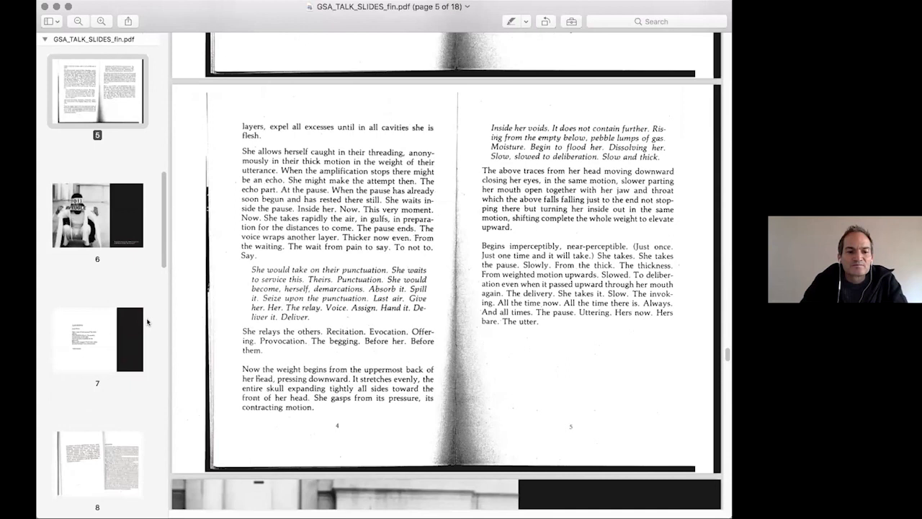
scroll(down, 3)
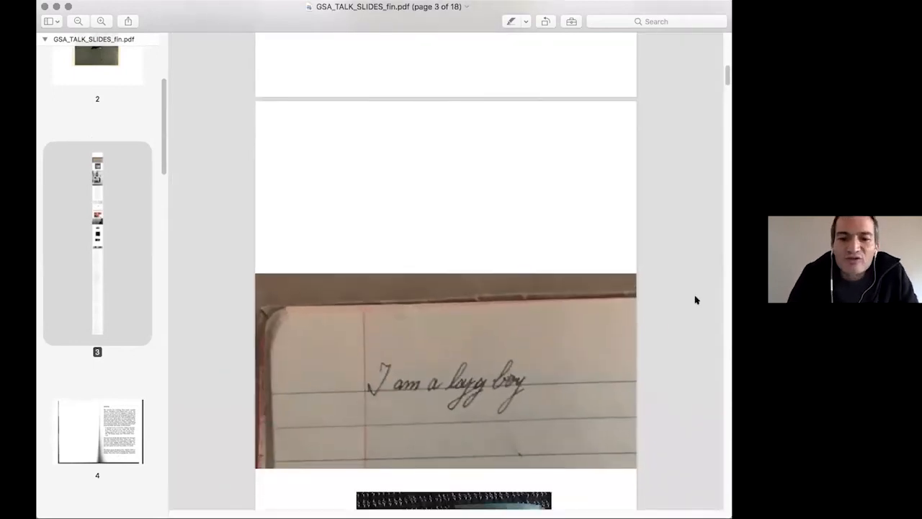
Scroll on to the two framed figure works above the 'I Make Art' heading
scroll(down, 3)
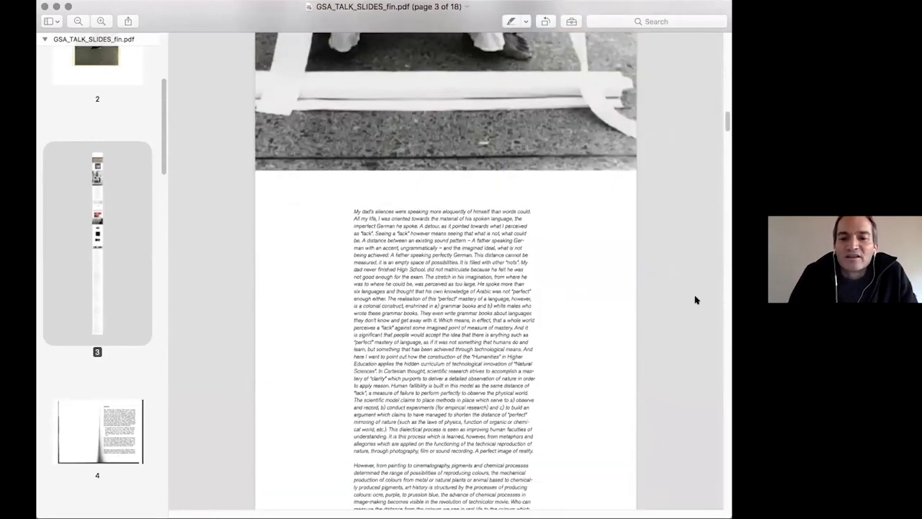
scroll(down, 3)
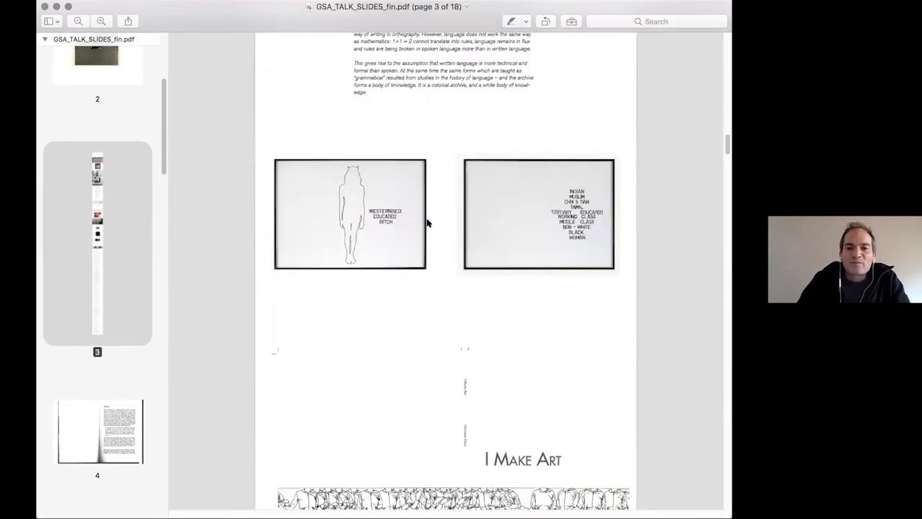
scroll(down, 3)
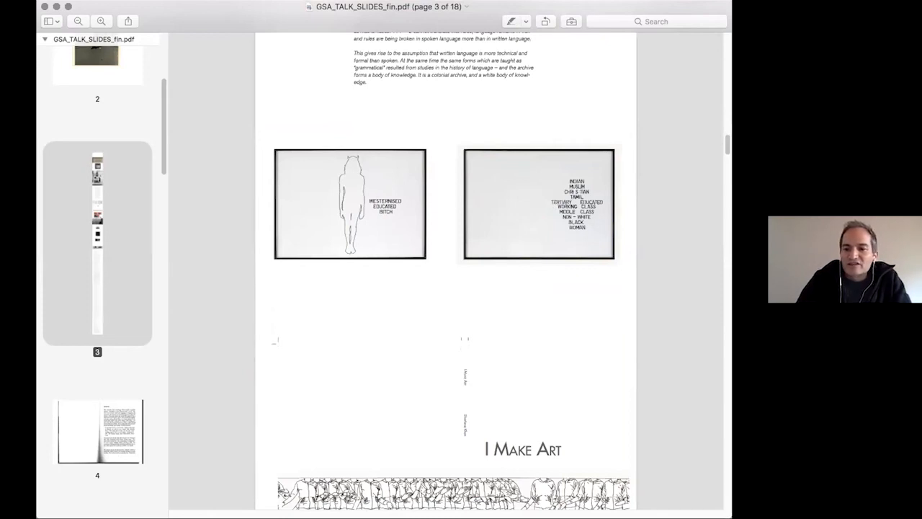
mouse_move(695, 13)
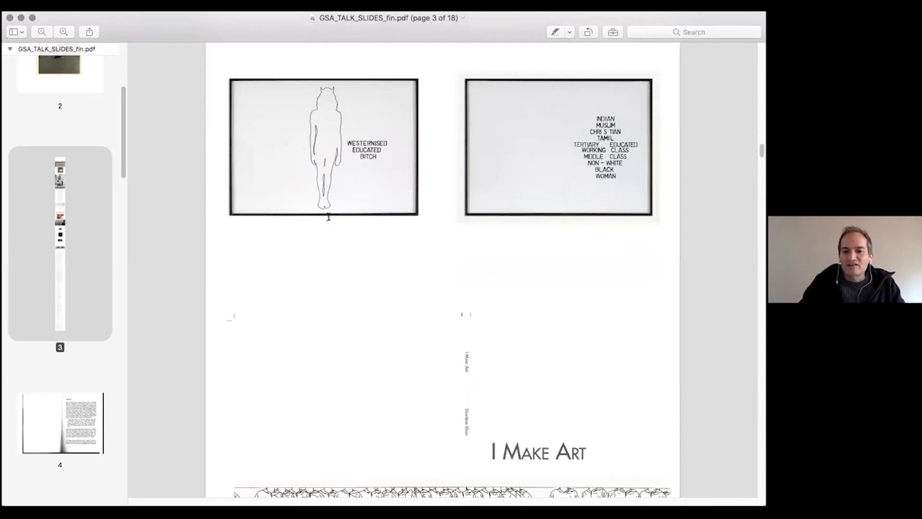
Scroll down to the photo series of two women in front of a red patterned backdrop with its caption
scroll(down, 3)
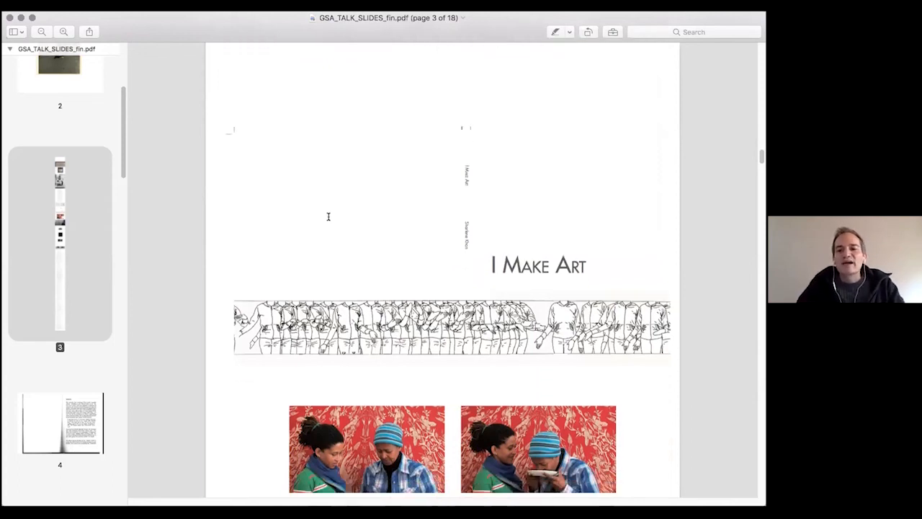
scroll(down, 3)
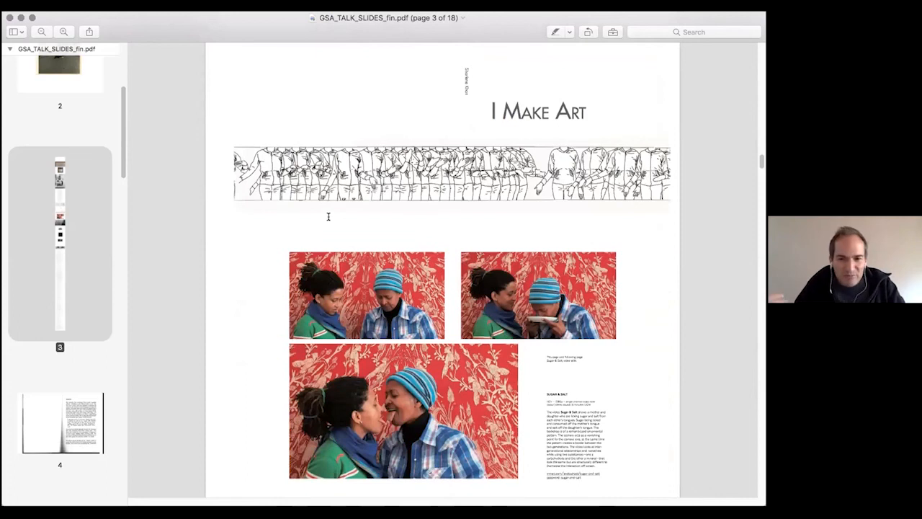
scroll(down, 3)
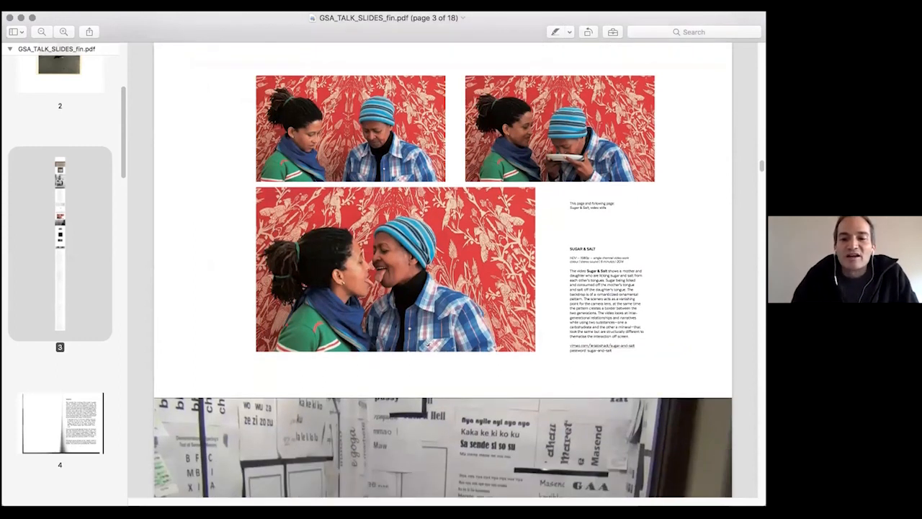
Scroll to the photo of a man reading in a room papered with handwritten language sheets
scroll(down, 3)
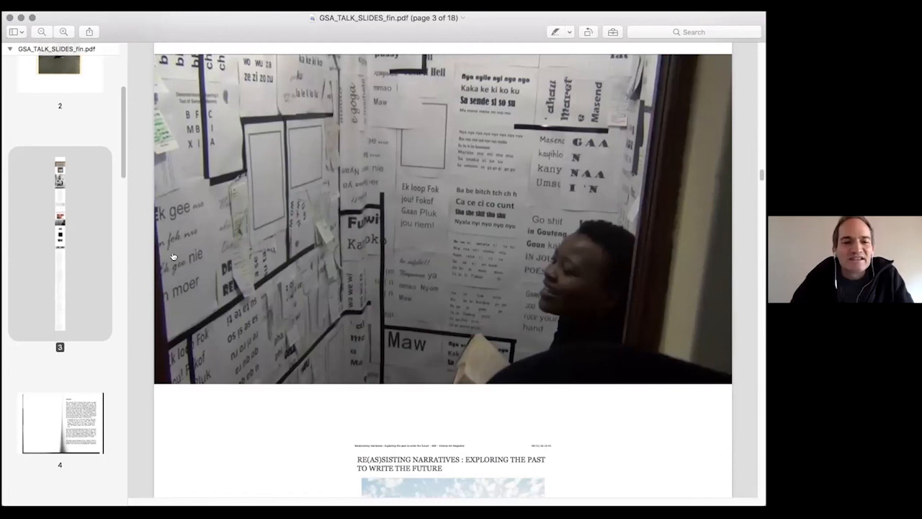
mouse_move(122, 234)
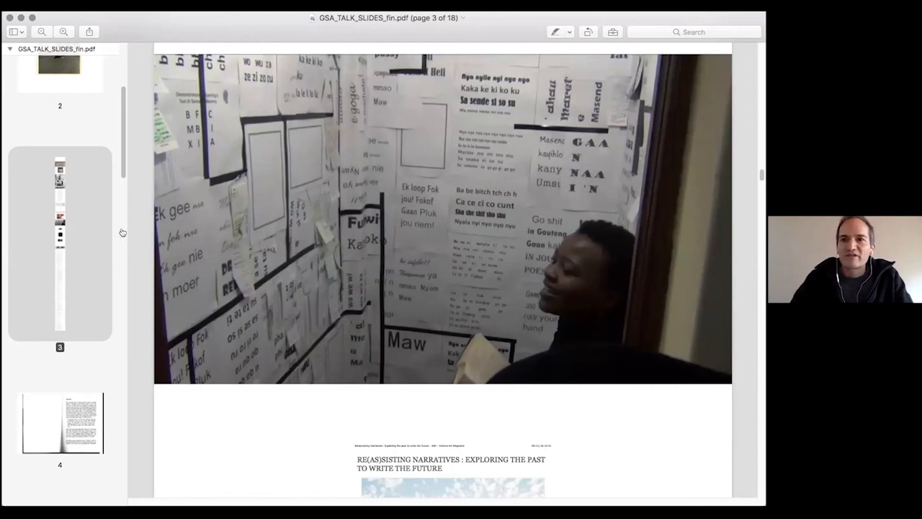
mouse_move(195, 303)
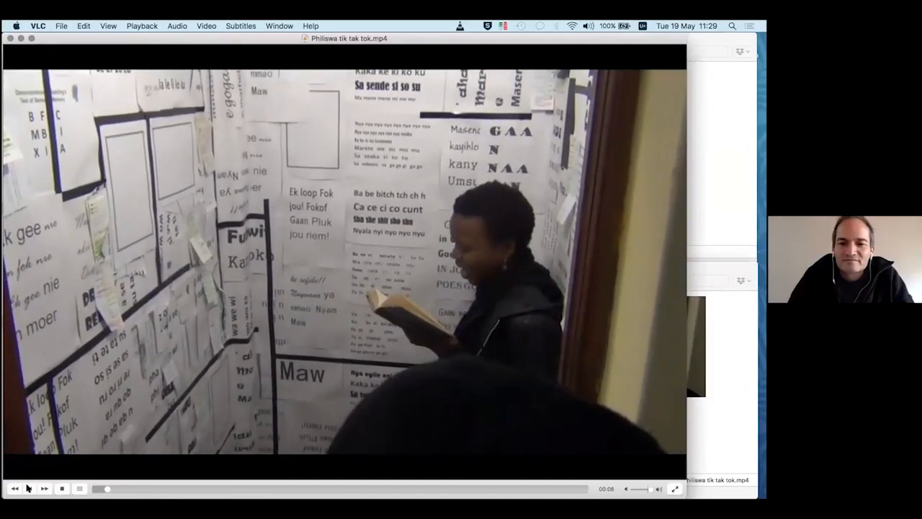
Play the poster-covered-room video in VLC, then return to the slides on page 3
click(29, 489)
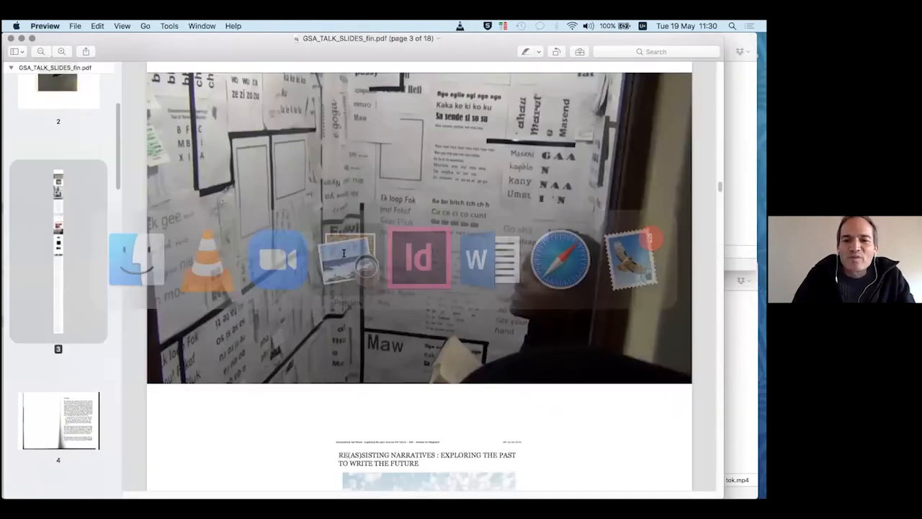
Scroll past the Re(a)sisting Narratives header to the black canvas of white handwriting
scroll(down, 3)
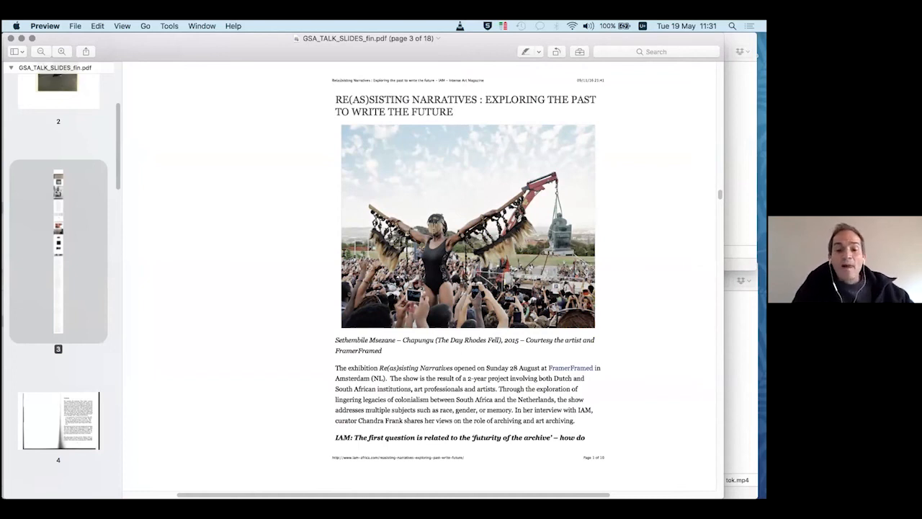
scroll(down, 3)
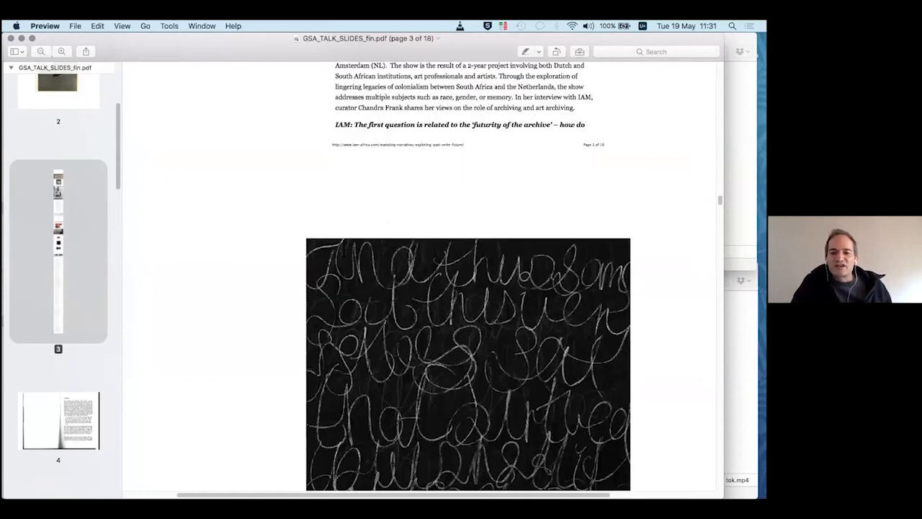
Scroll to the black canvas caption and the Free Advice interview with Farah Saleh title
scroll(down, 3)
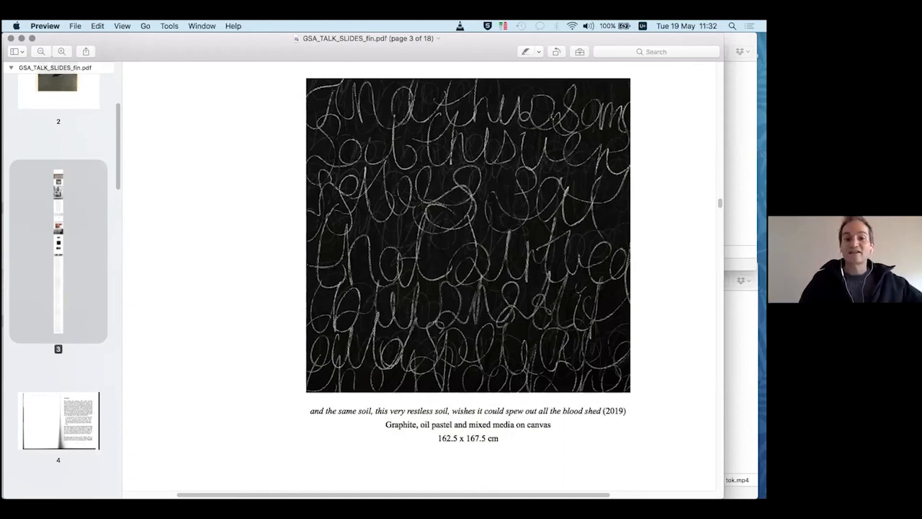
scroll(down, 3)
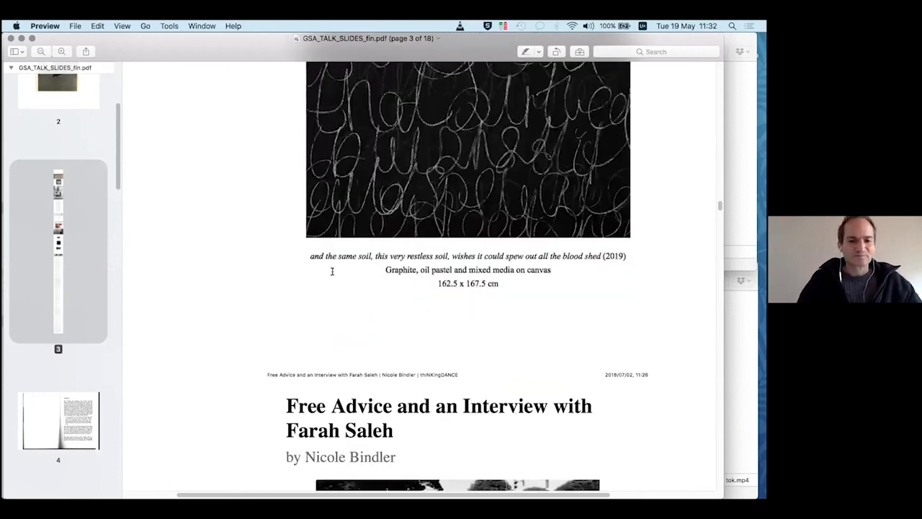
Scroll past the Farah Saleh dance photos to the 'Research so far' notes on multilingual writing
scroll(down, 3)
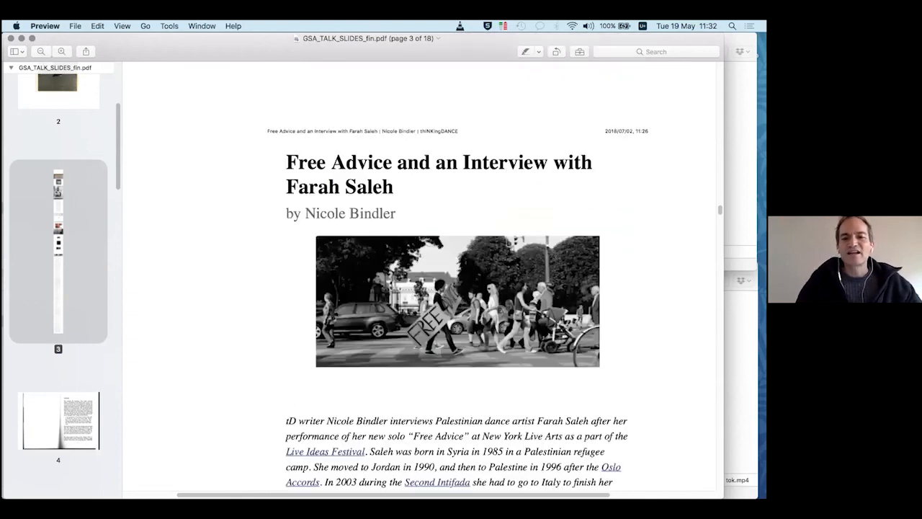
scroll(down, 3)
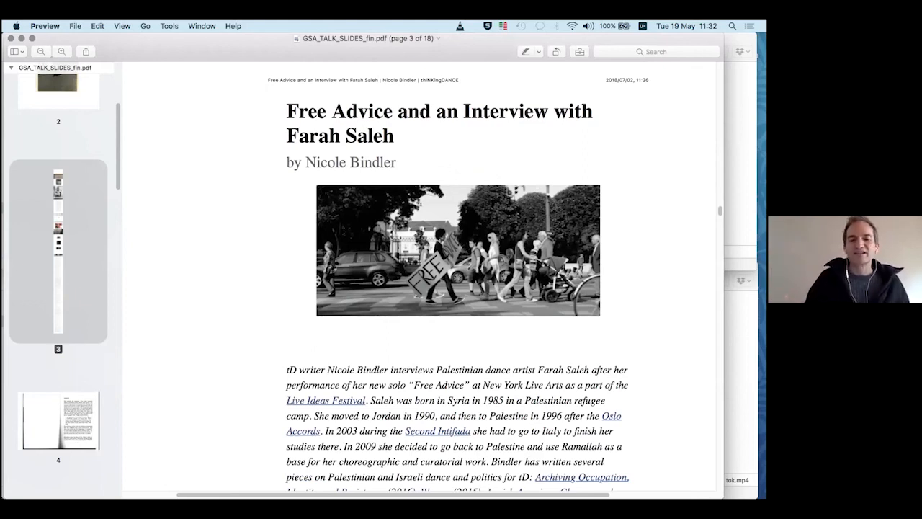
scroll(down, 3)
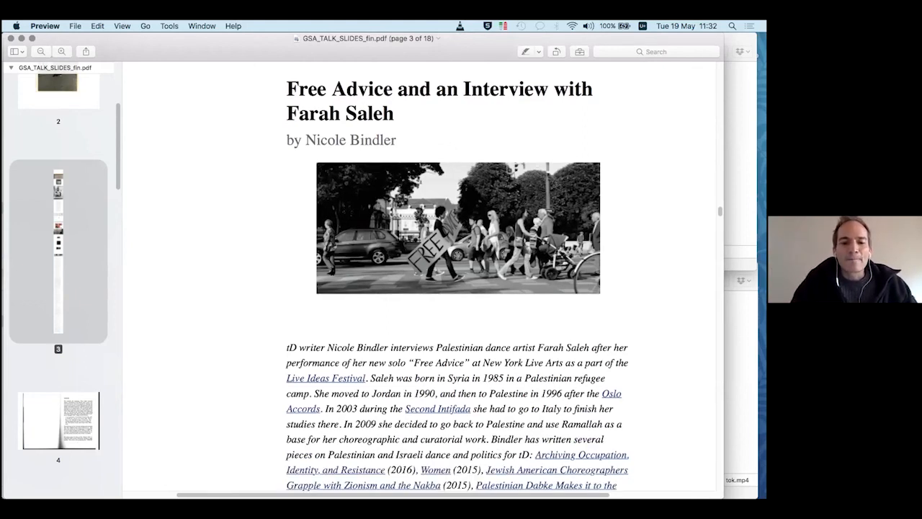
scroll(down, 3)
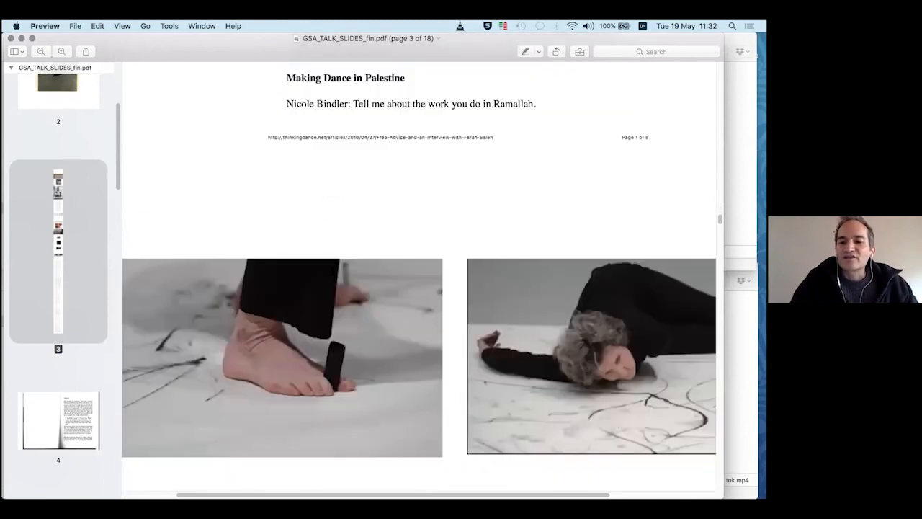
scroll(down, 3)
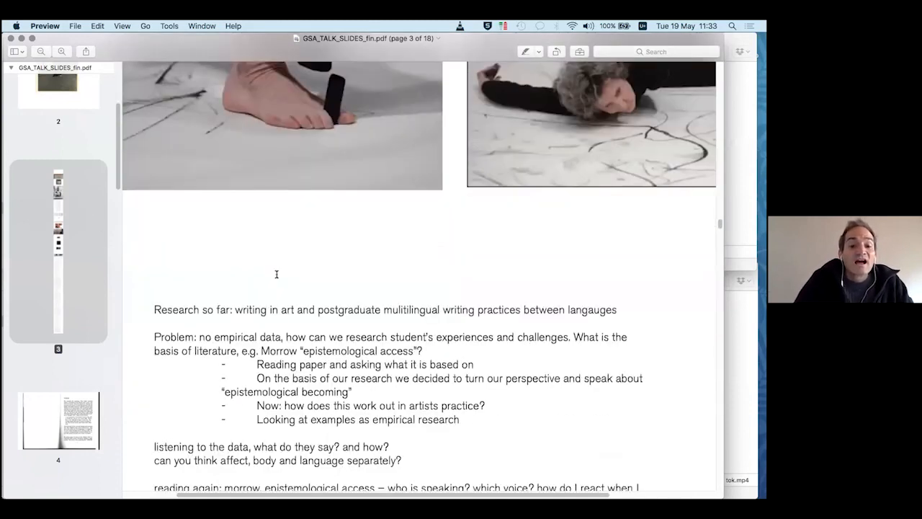
Jump via the thumbnail sidebar to page 10, the Cotton and Iron chapter with the Hampaté Bâ poem
scroll(down, 3)
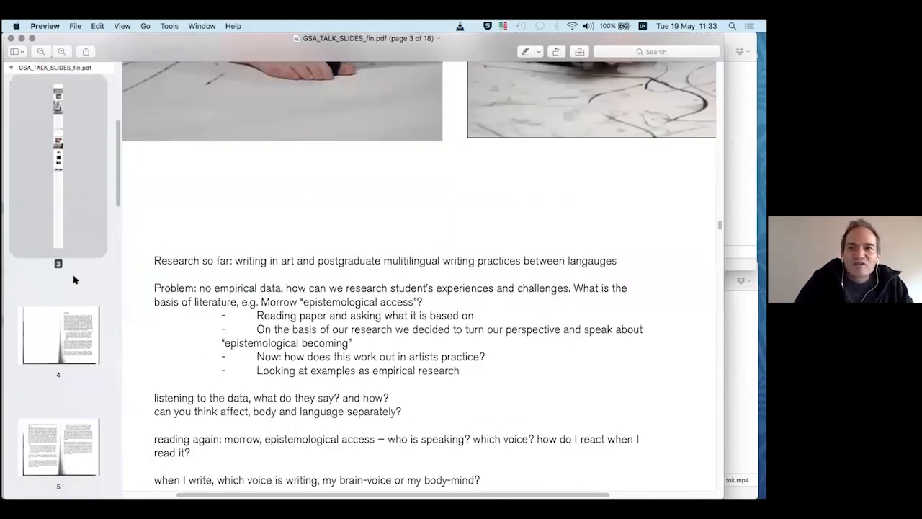
scroll(down, 3)
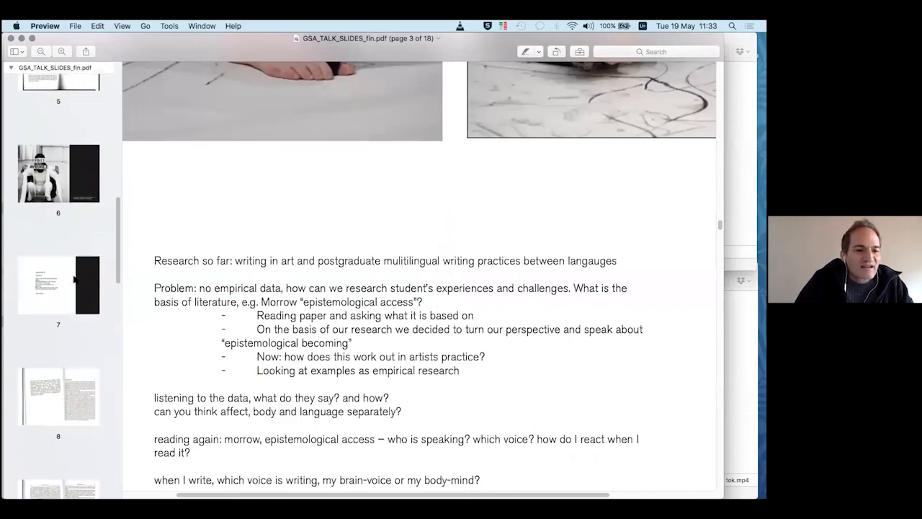
scroll(down, 3)
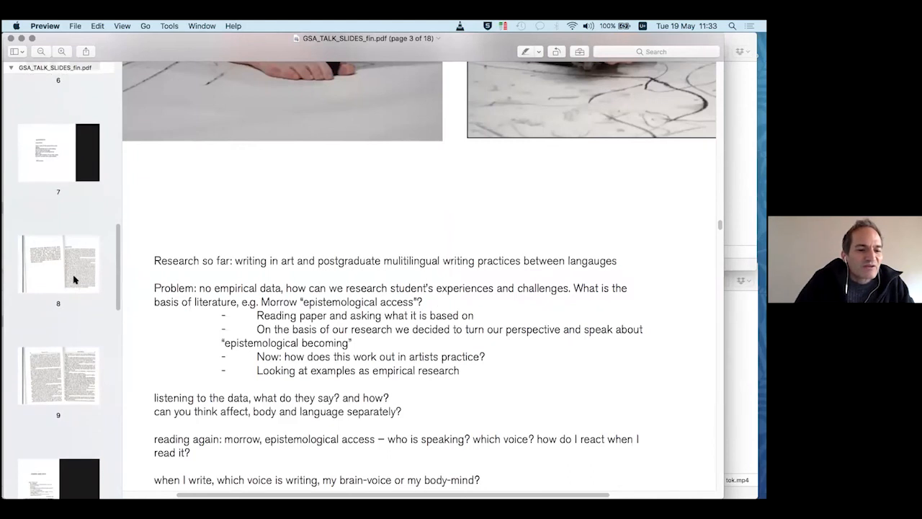
scroll(down, 3)
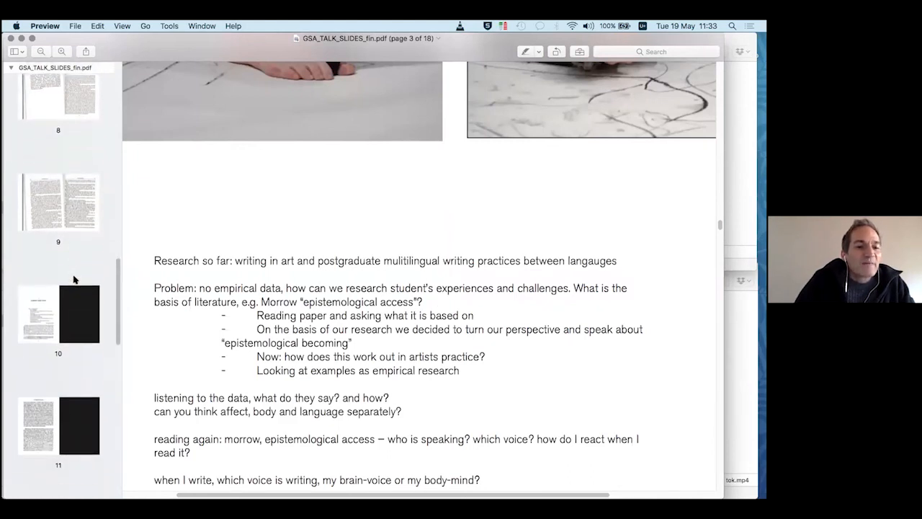
click(58, 315)
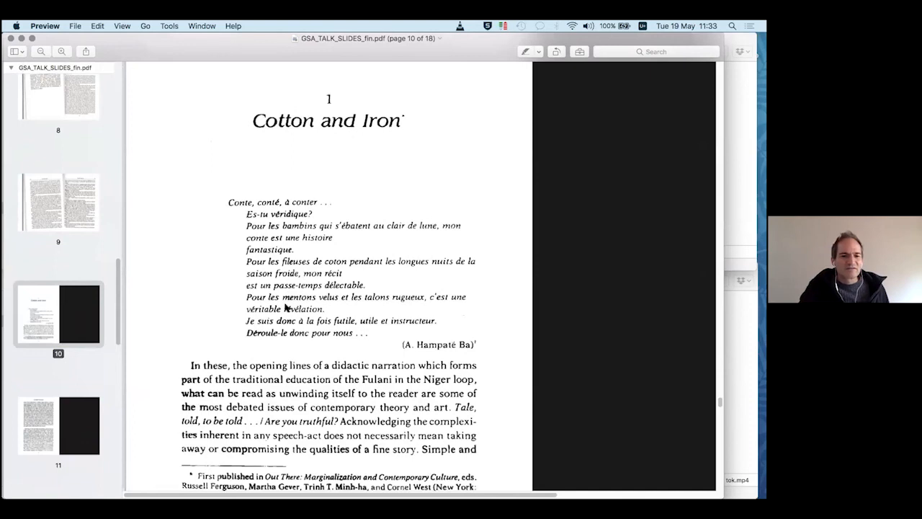
Scroll past the Hampaté Bâ poem and footnote to the top of the No Master Territories page
scroll(down, 3)
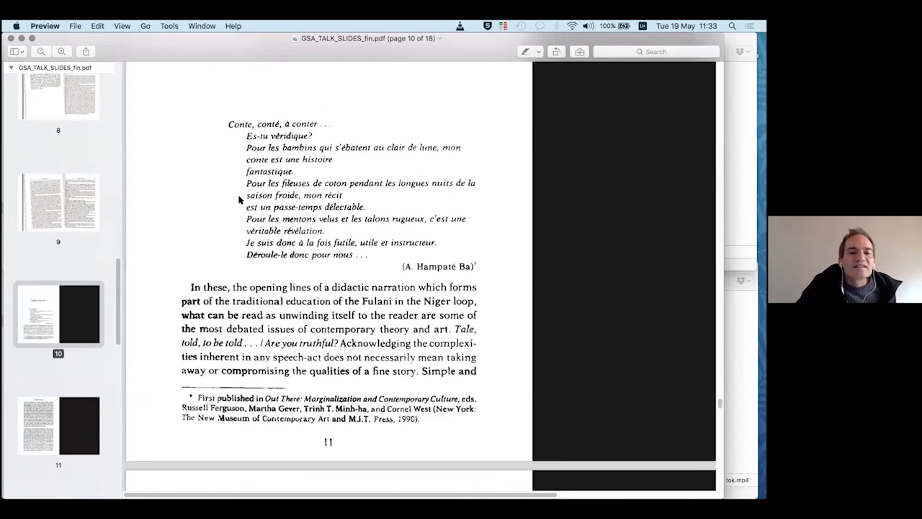
mouse_move(386, 126)
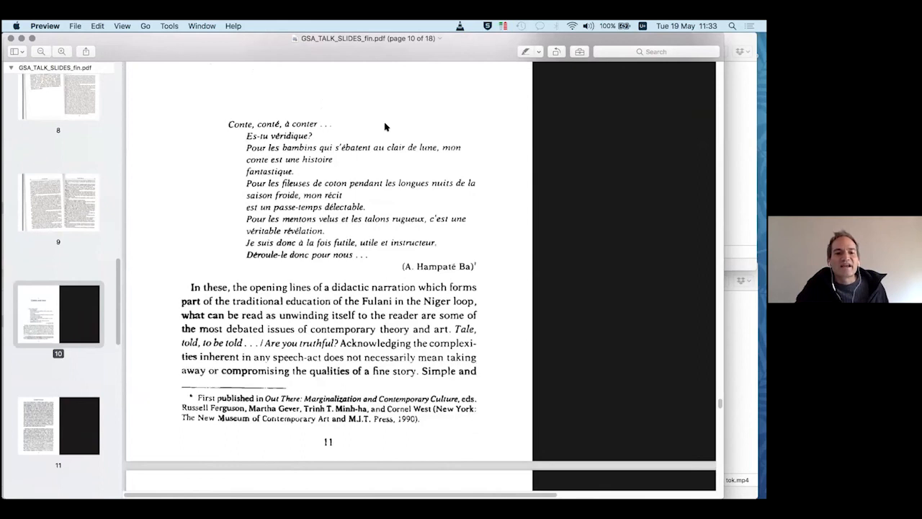
mouse_move(219, 144)
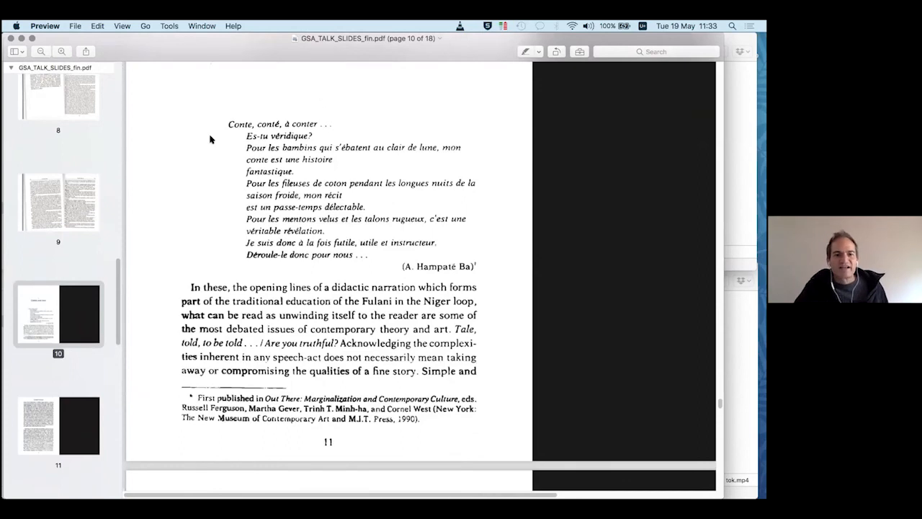
mouse_move(330, 136)
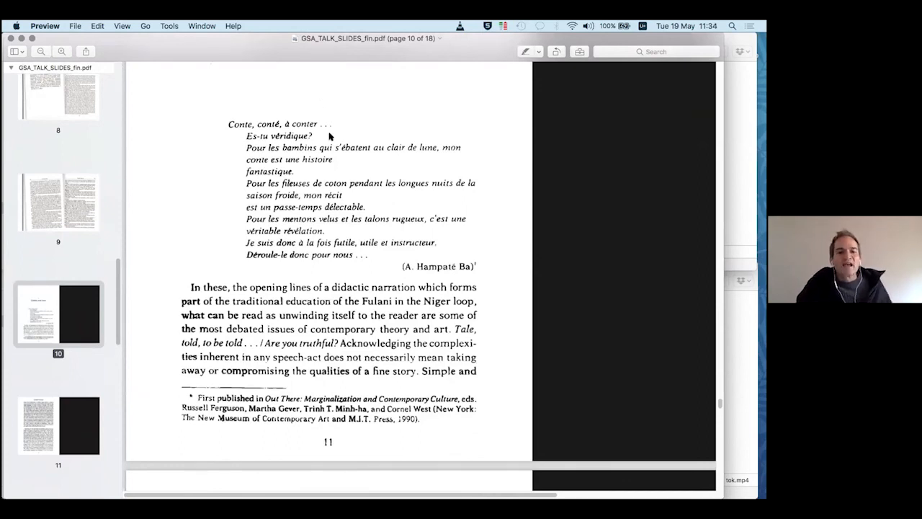
mouse_move(301, 281)
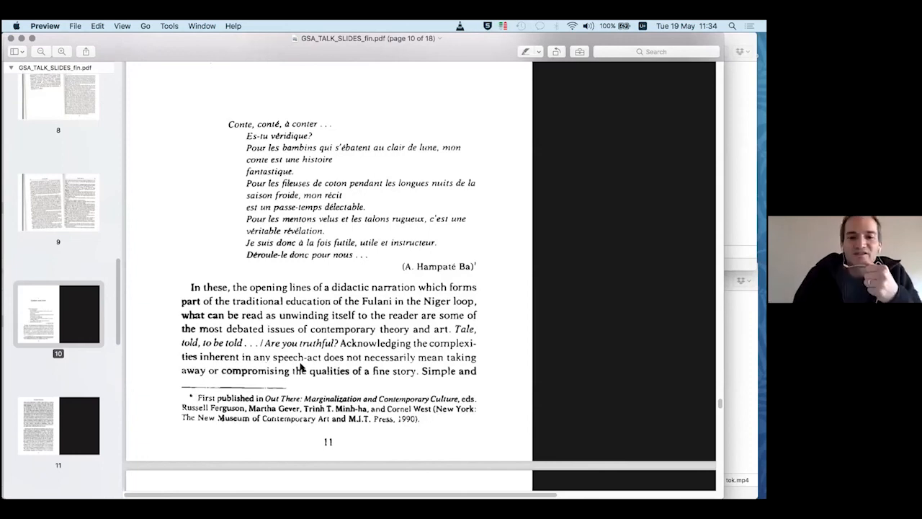
scroll(down, 3)
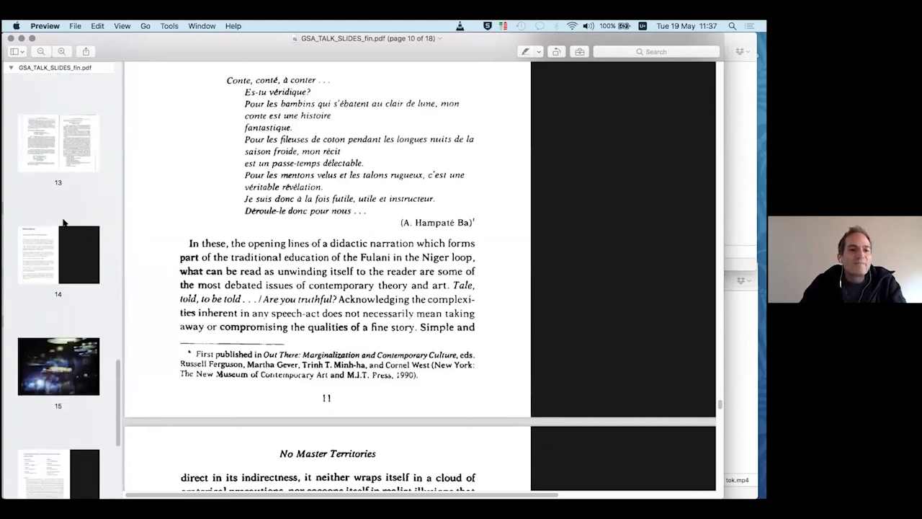
View page 14's Fouad Asfour excerpt and page 15's night video still, then bring Finder forward
click(57, 254)
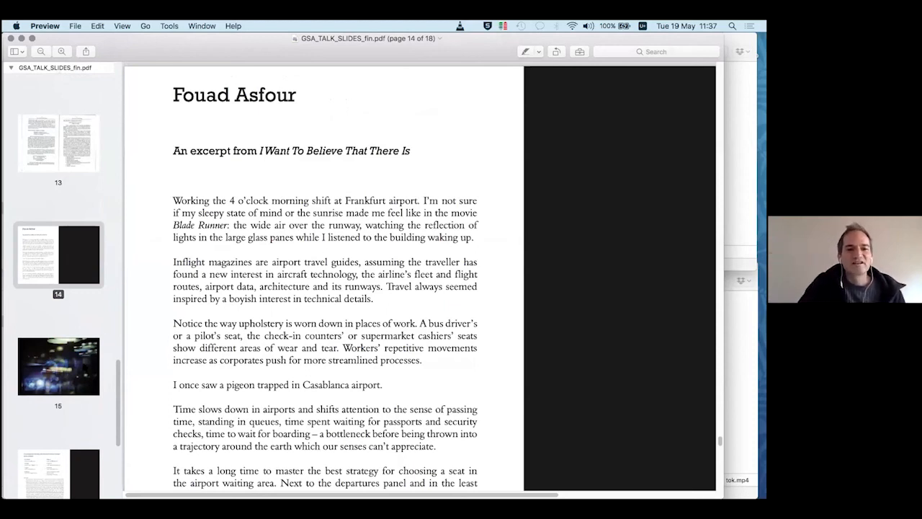
click(58, 366)
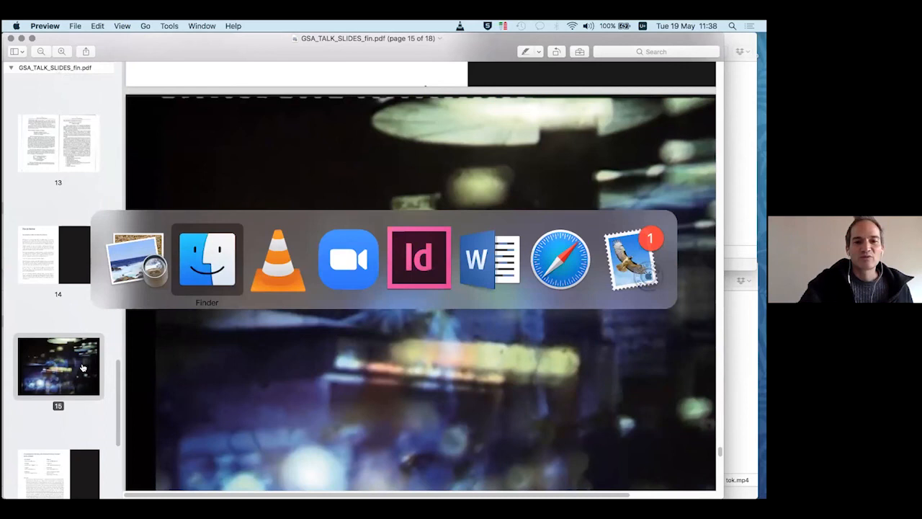
click(207, 258)
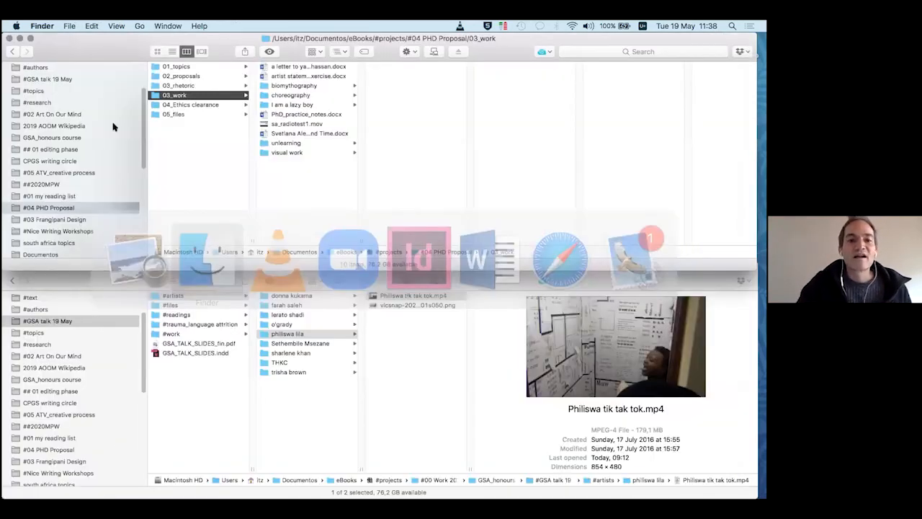